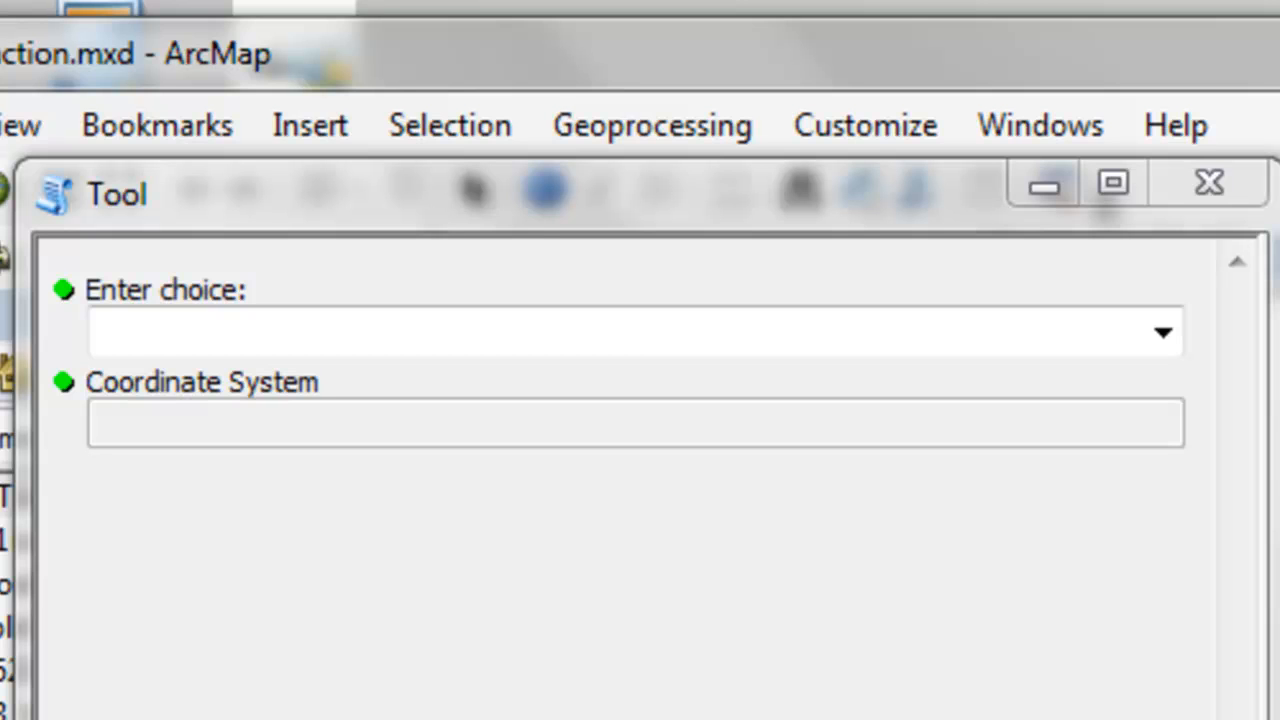
mouse_move(200, 225)
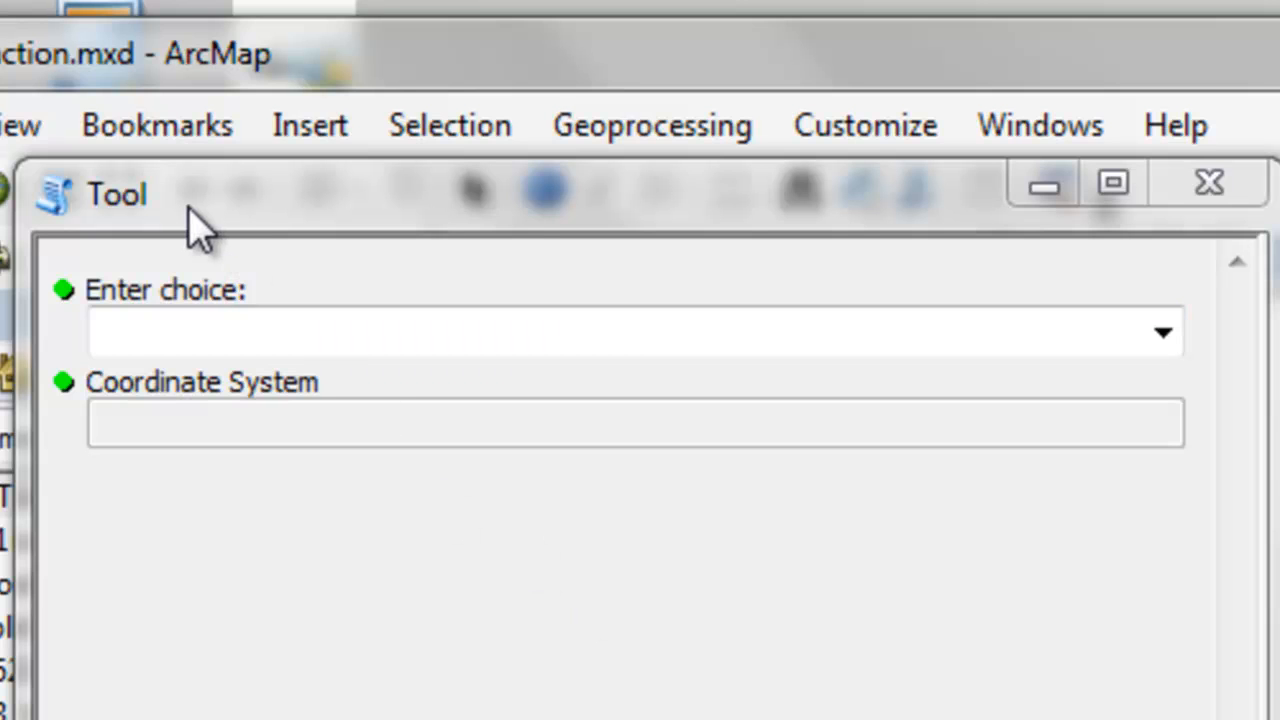
Choose Projected then Geographic in the tool and see Coordinate System stay disabled
click(630, 332)
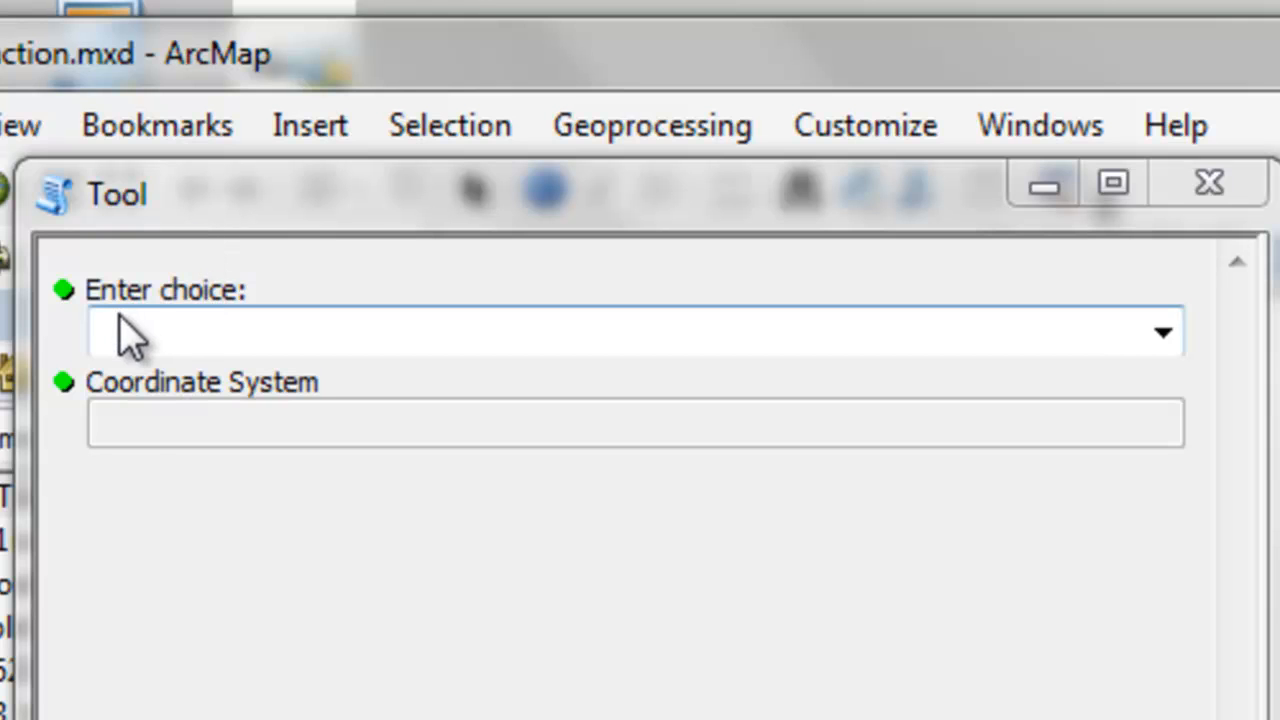
mouse_move(95, 345)
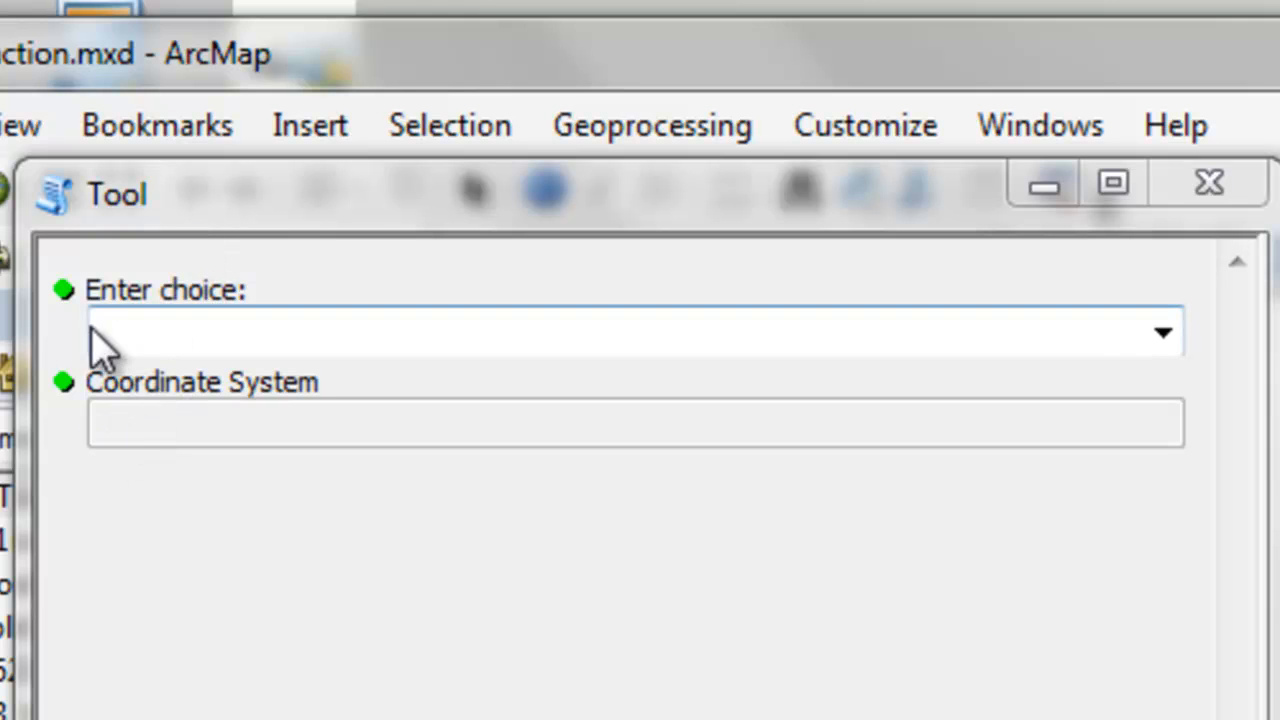
mouse_move(110, 420)
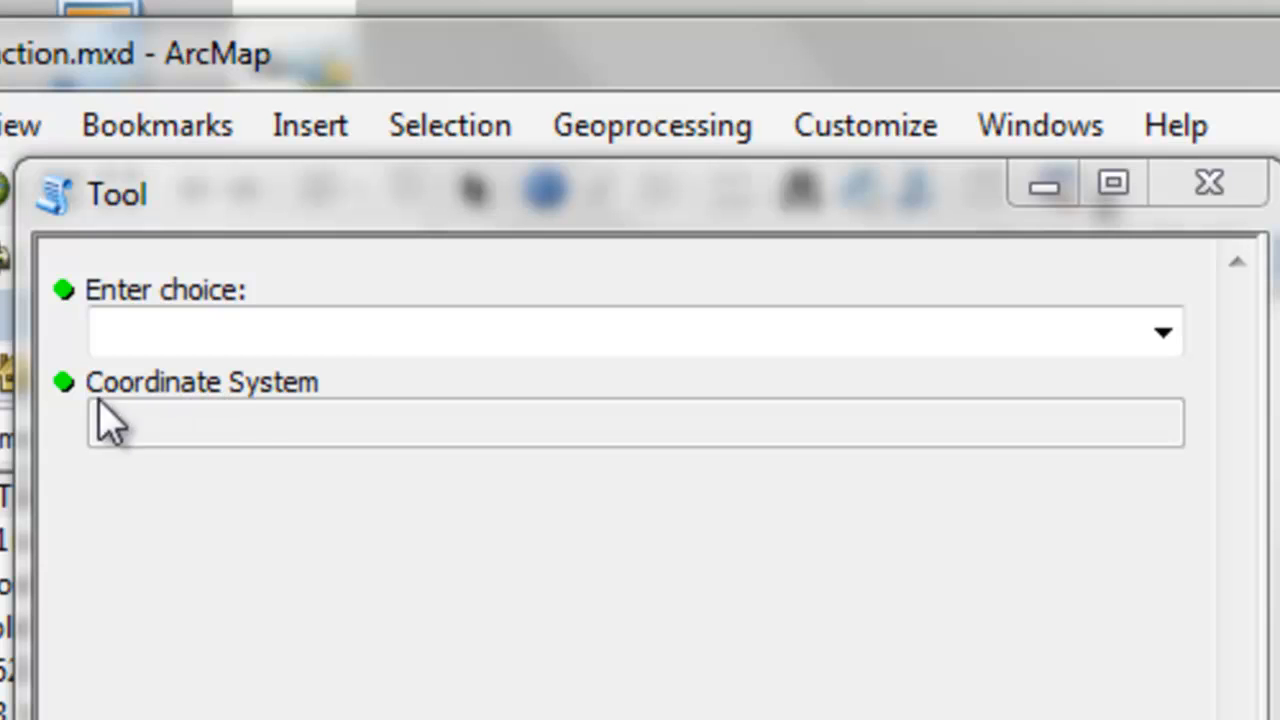
mouse_move(370, 460)
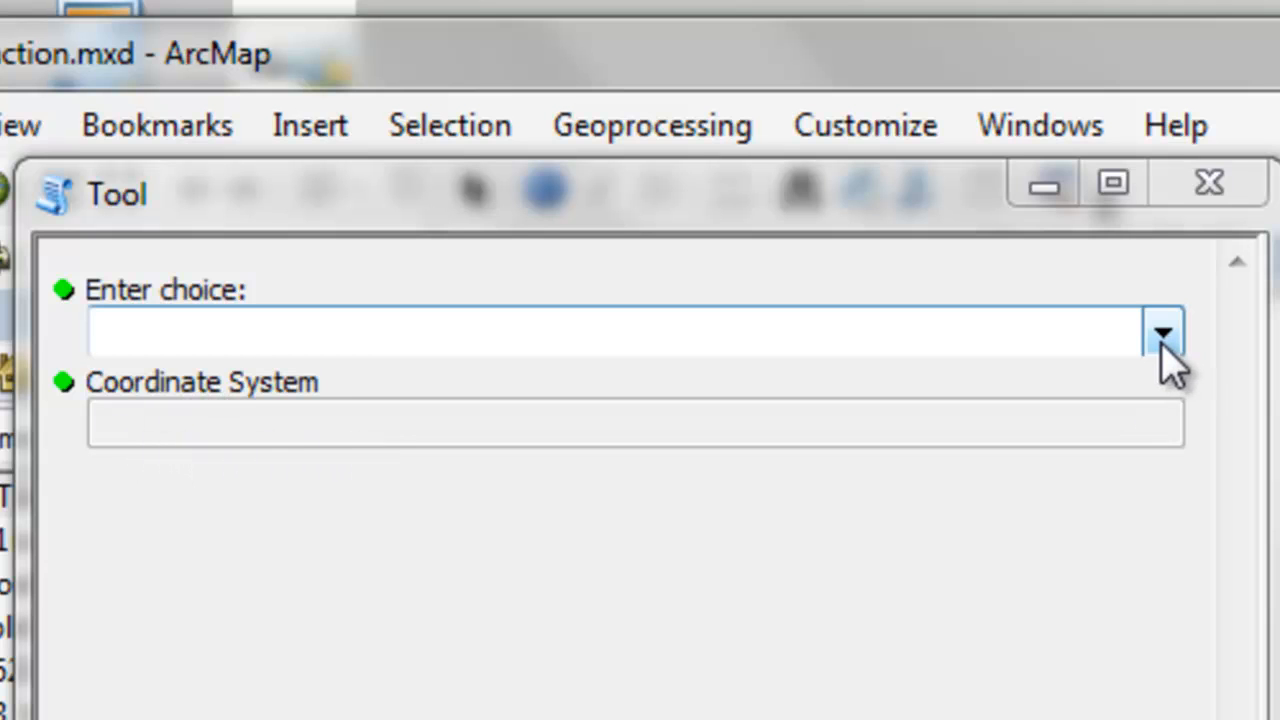
click(1162, 334)
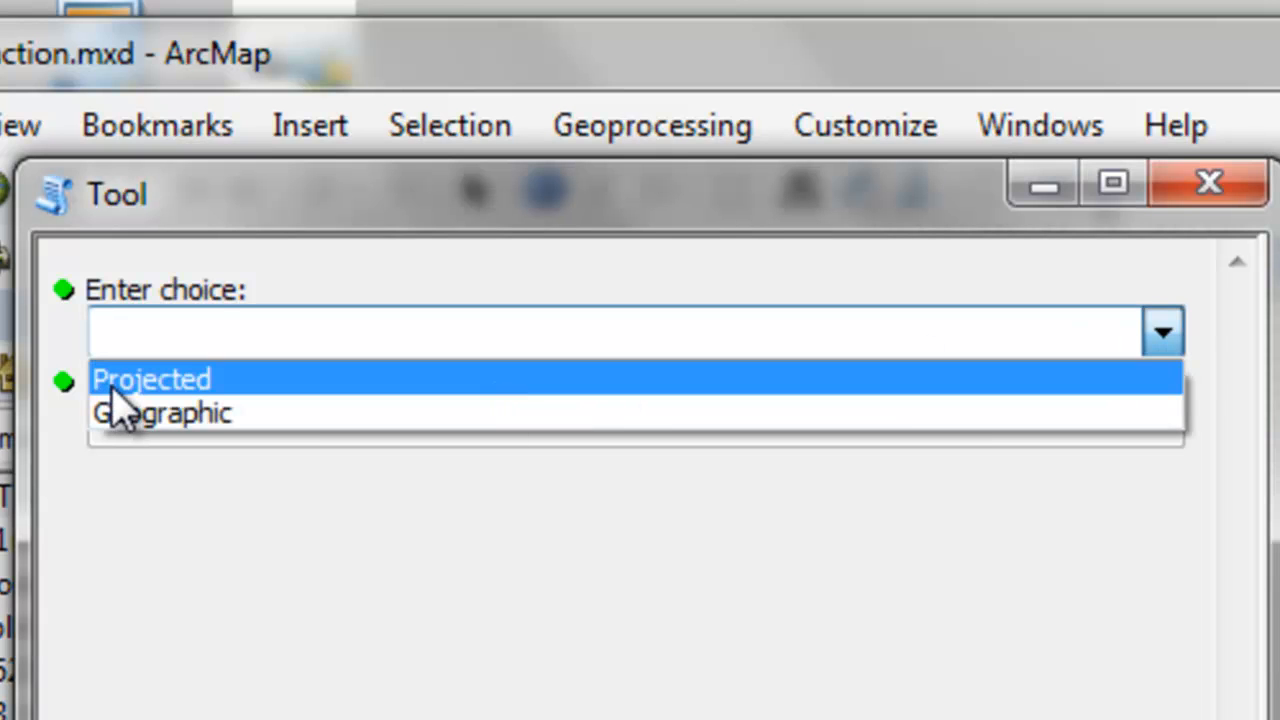
click(150, 378)
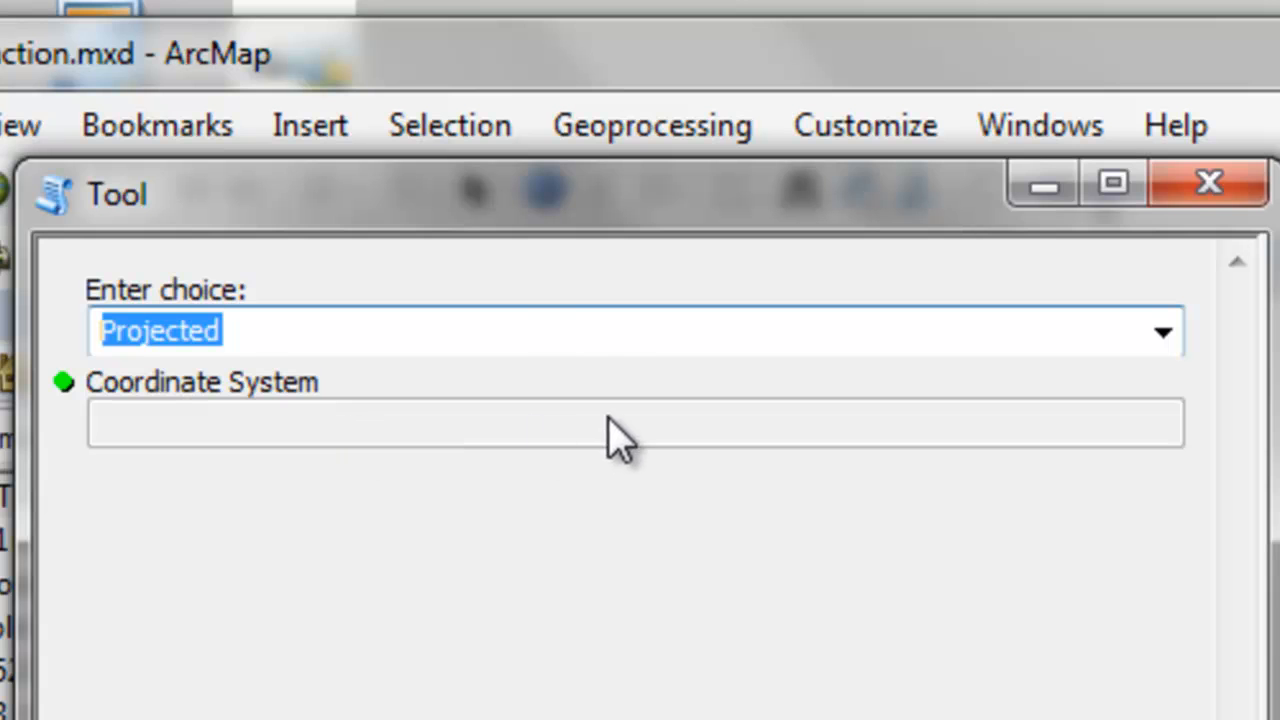
mouse_move(605, 440)
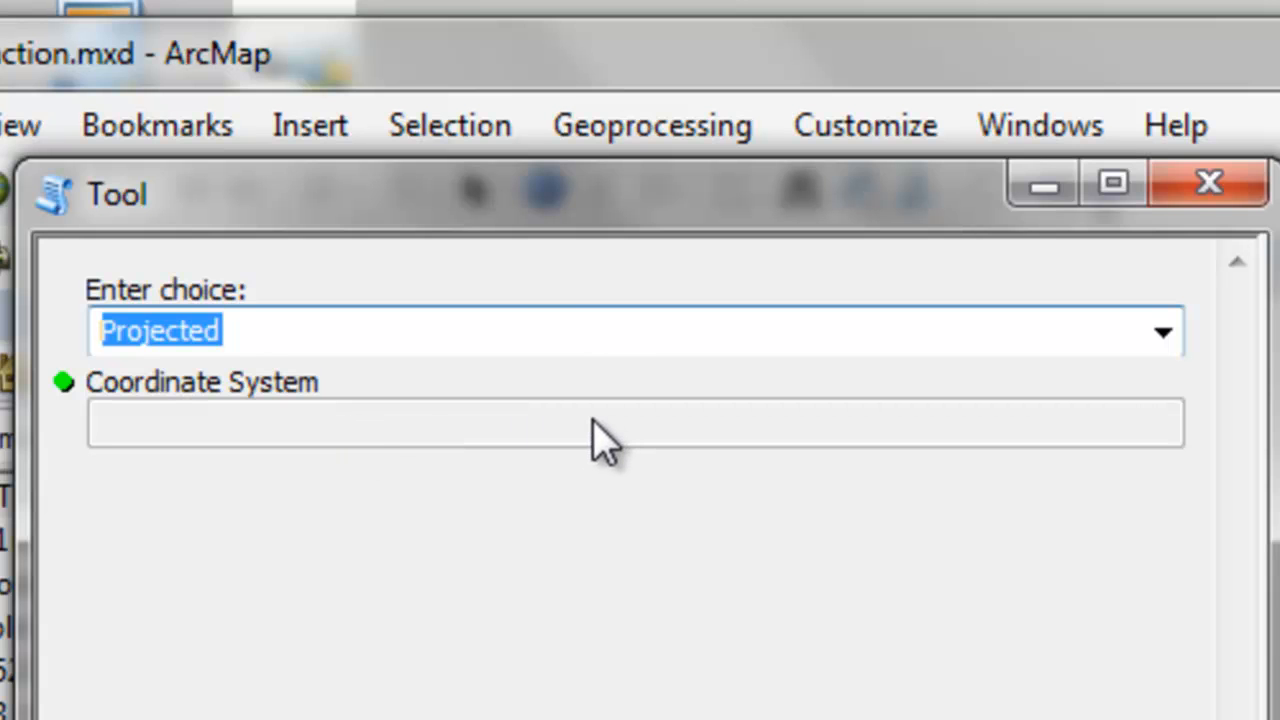
mouse_move(335, 455)
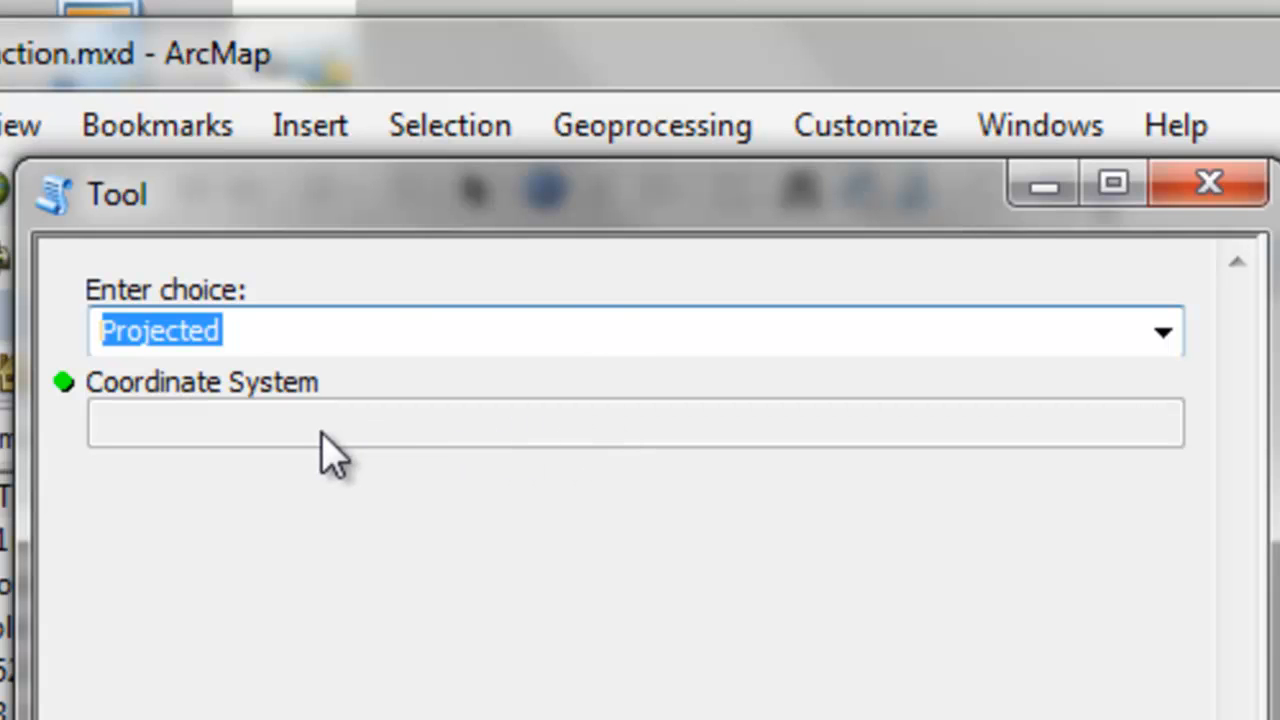
mouse_move(1075, 445)
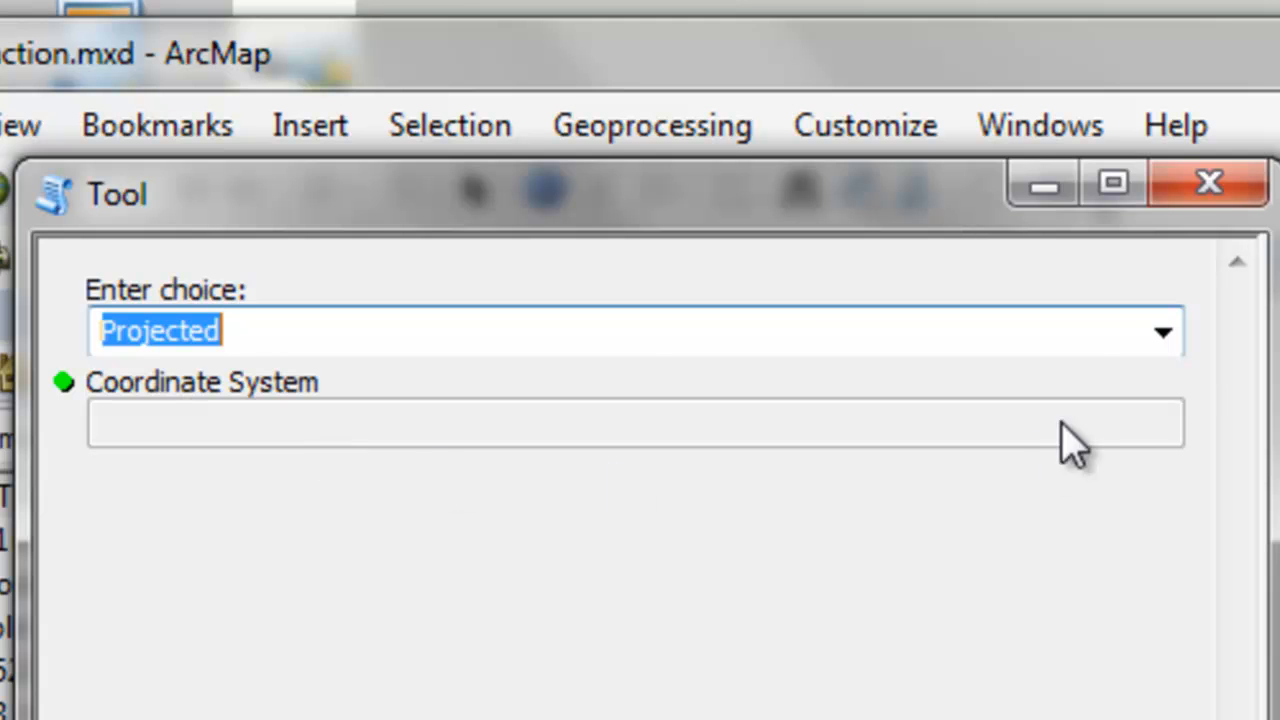
click(1162, 331)
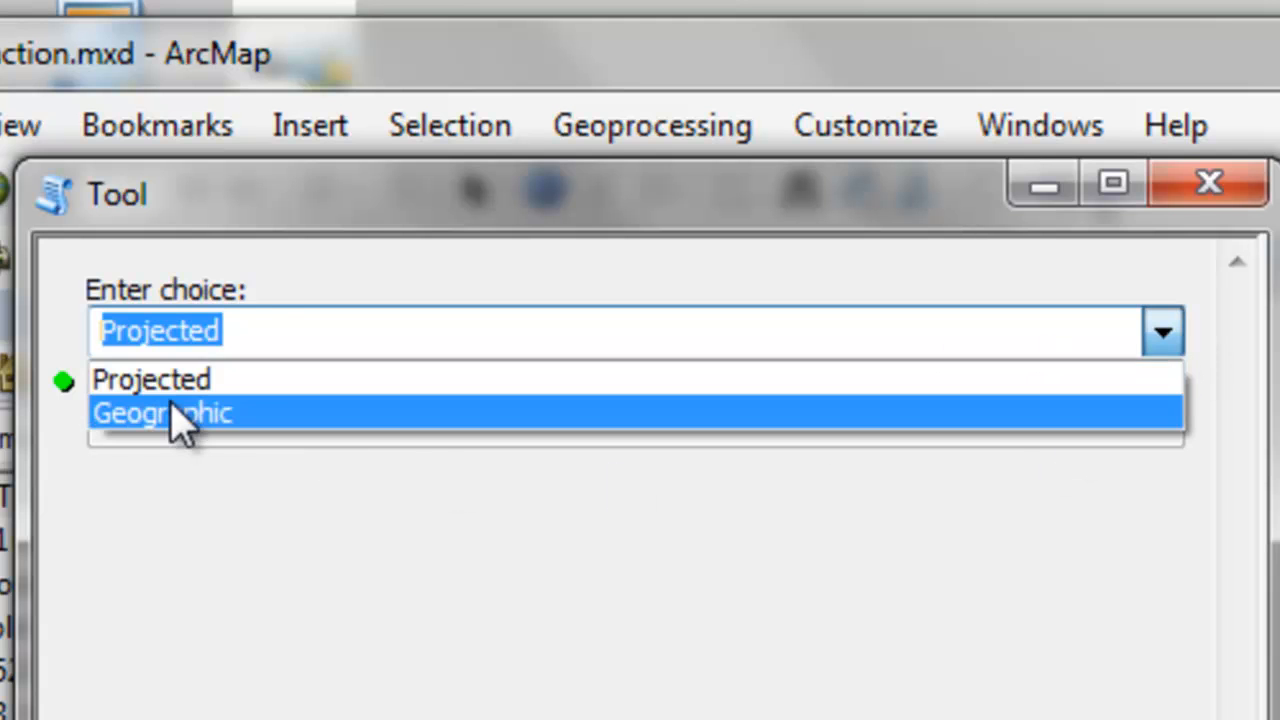
click(161, 412)
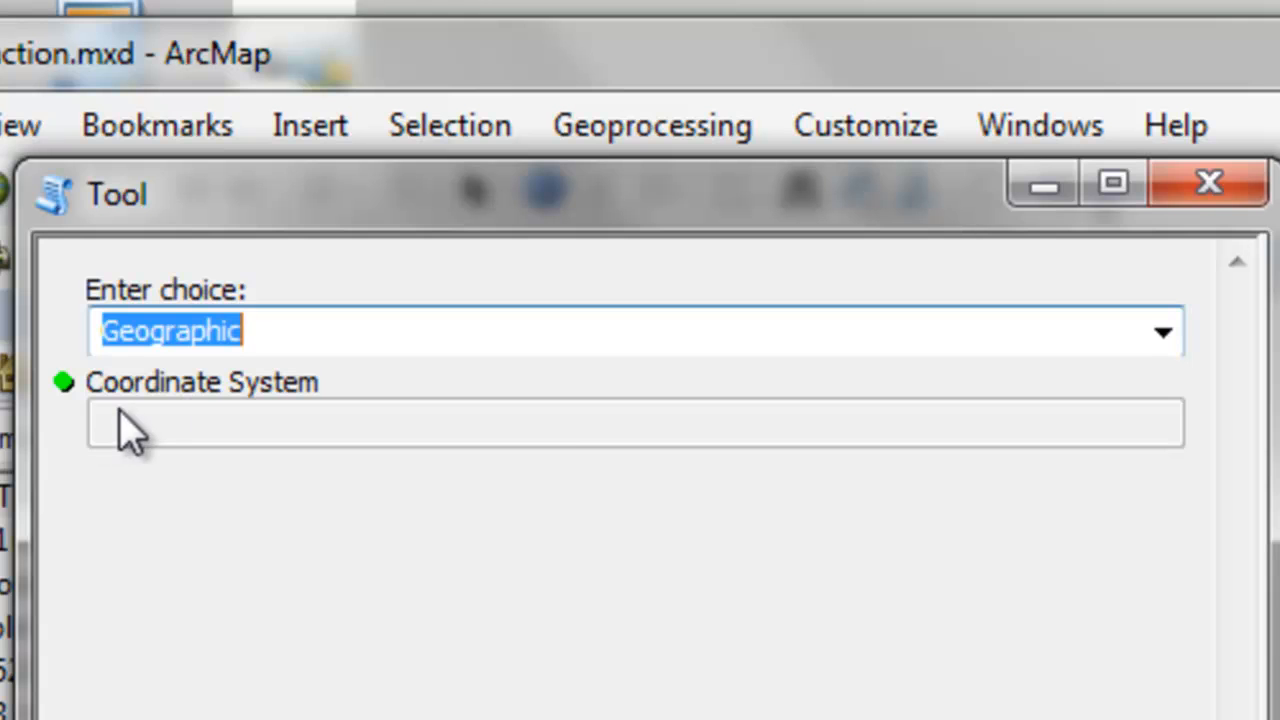
mouse_move(555, 440)
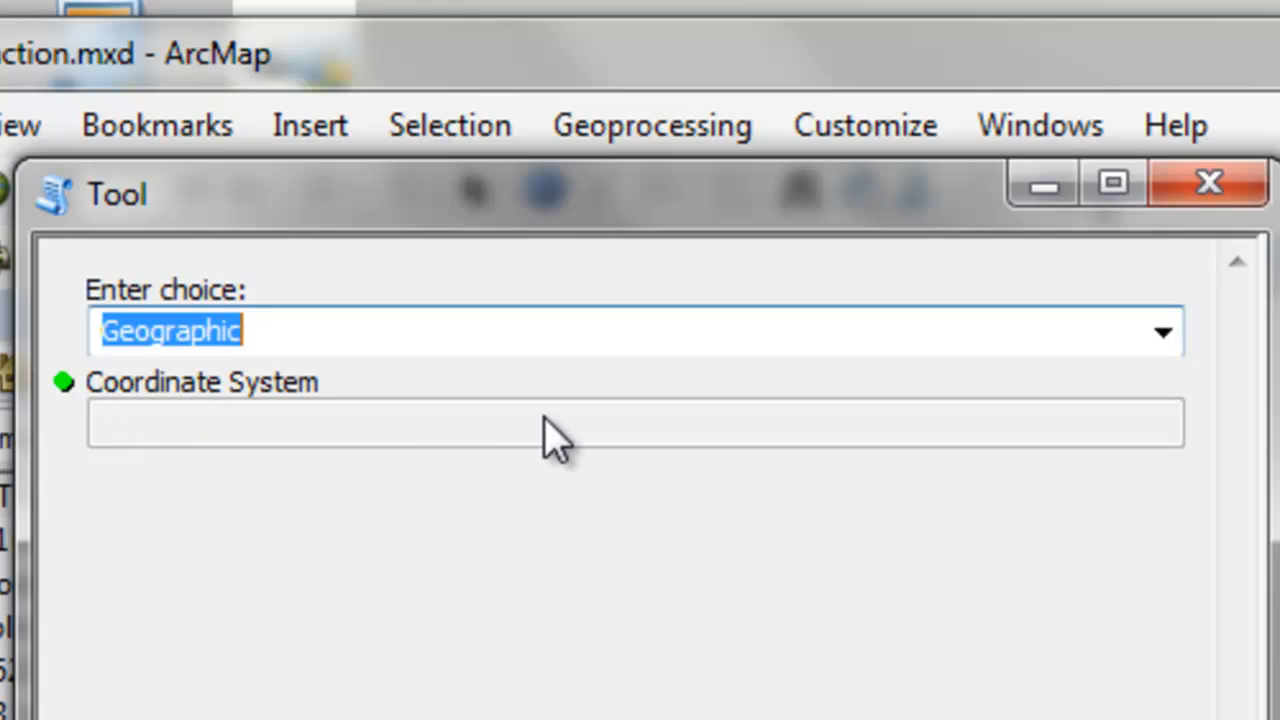
mouse_move(210, 440)
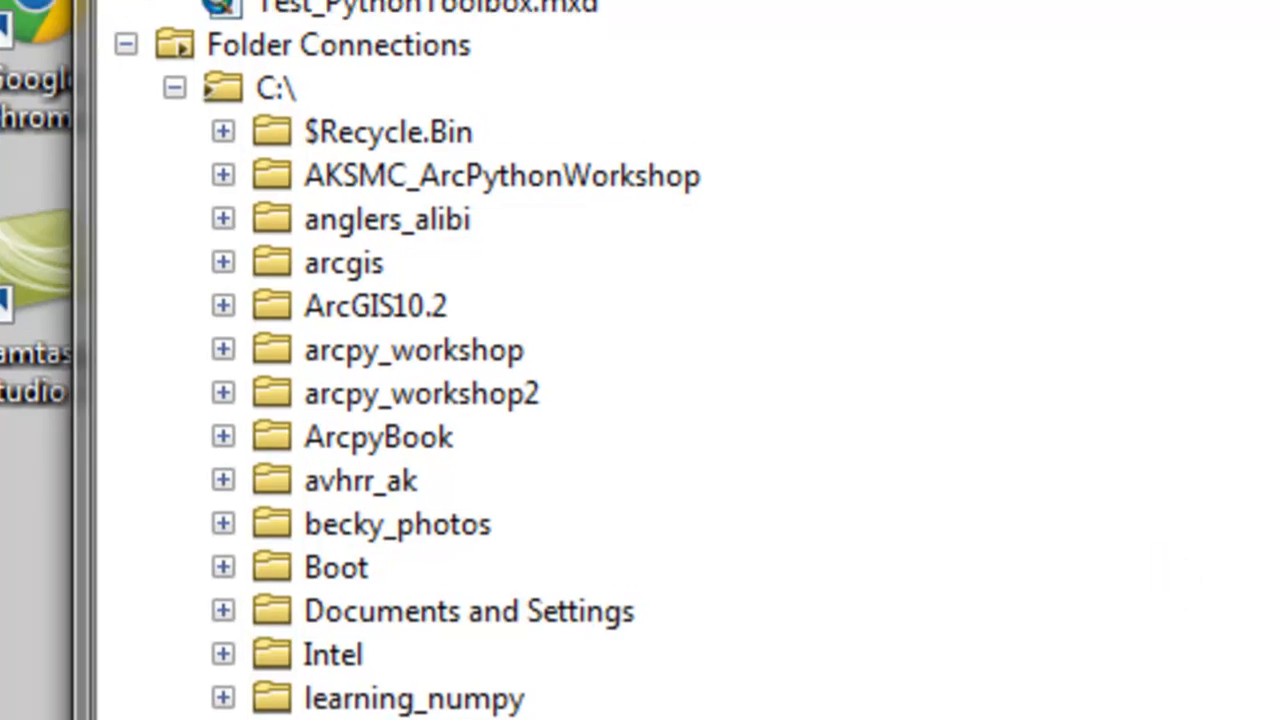
Edit Toolbox.pyt from the Catalog to open the toolbox script in IDLE
right_click(263, 182)
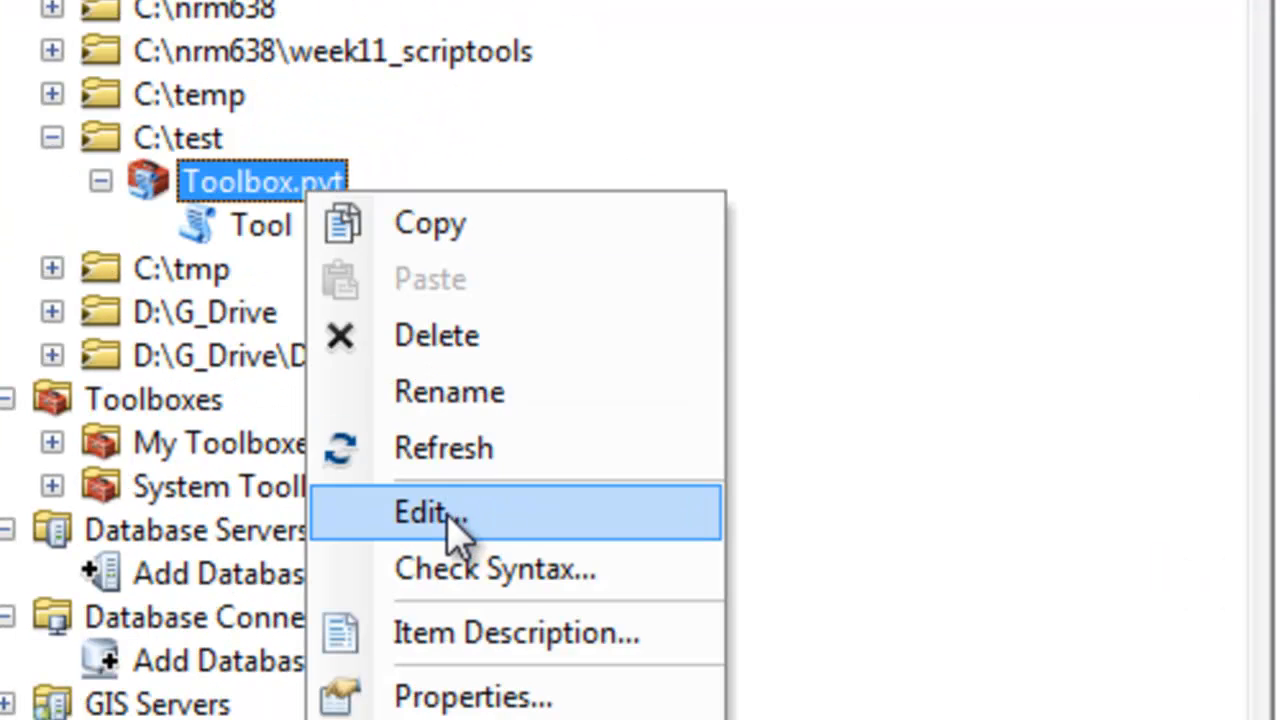
click(431, 512)
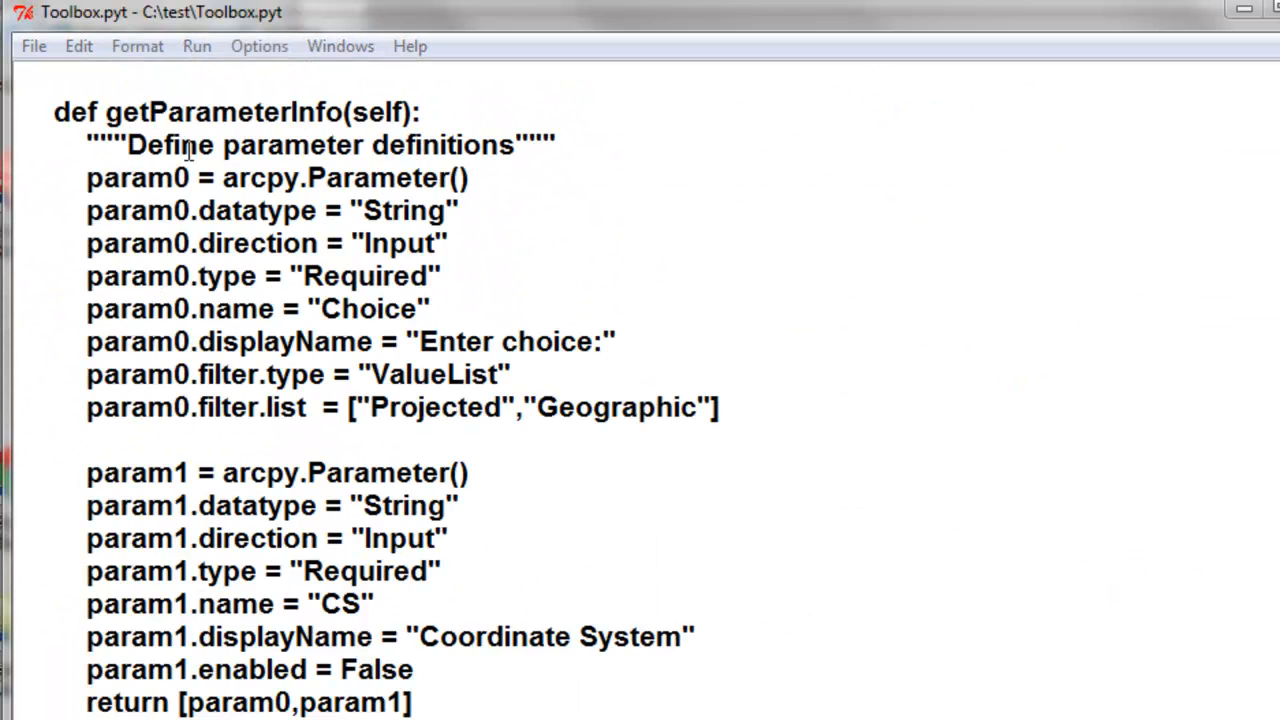
double_click(222, 111)
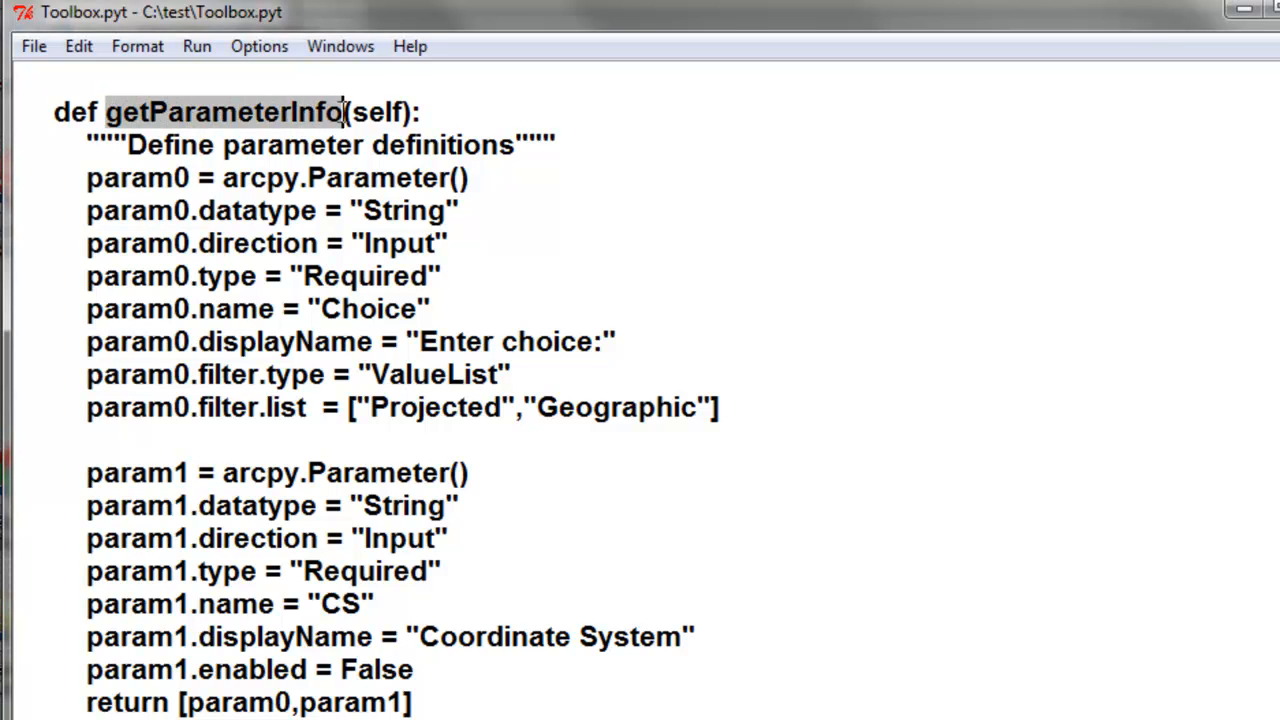
mouse_move(196, 178)
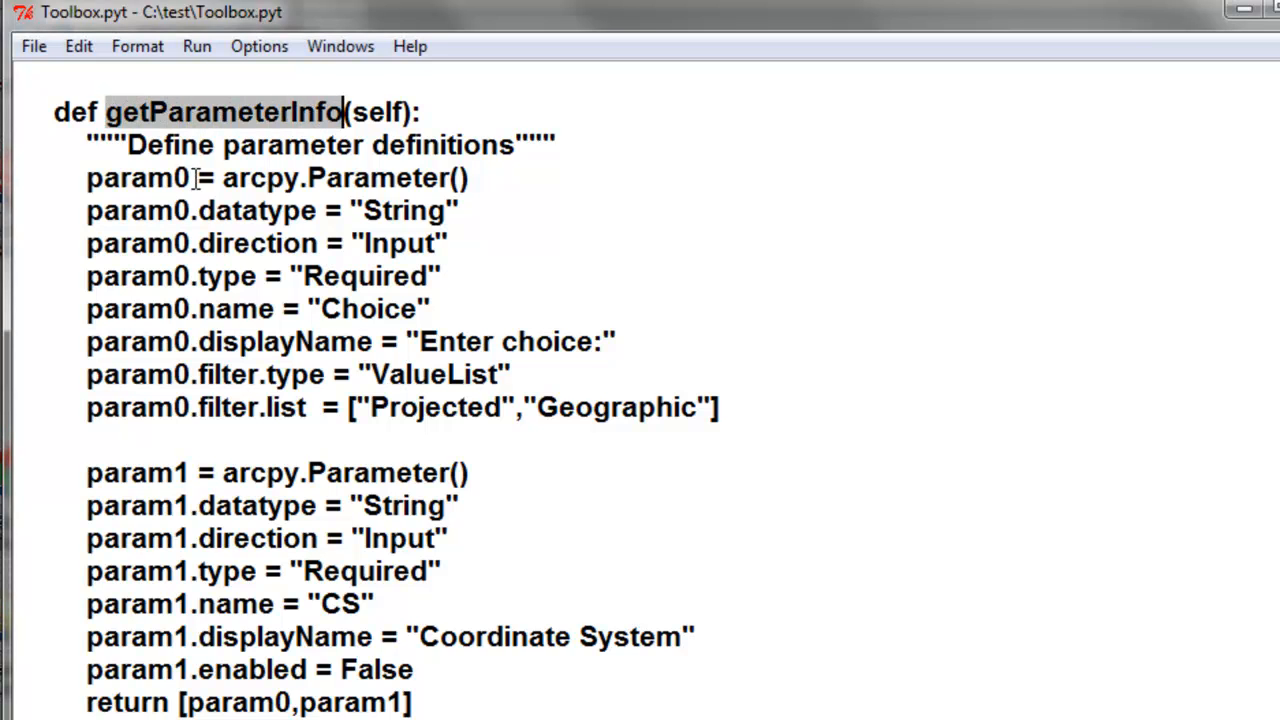
double_click(137, 178)
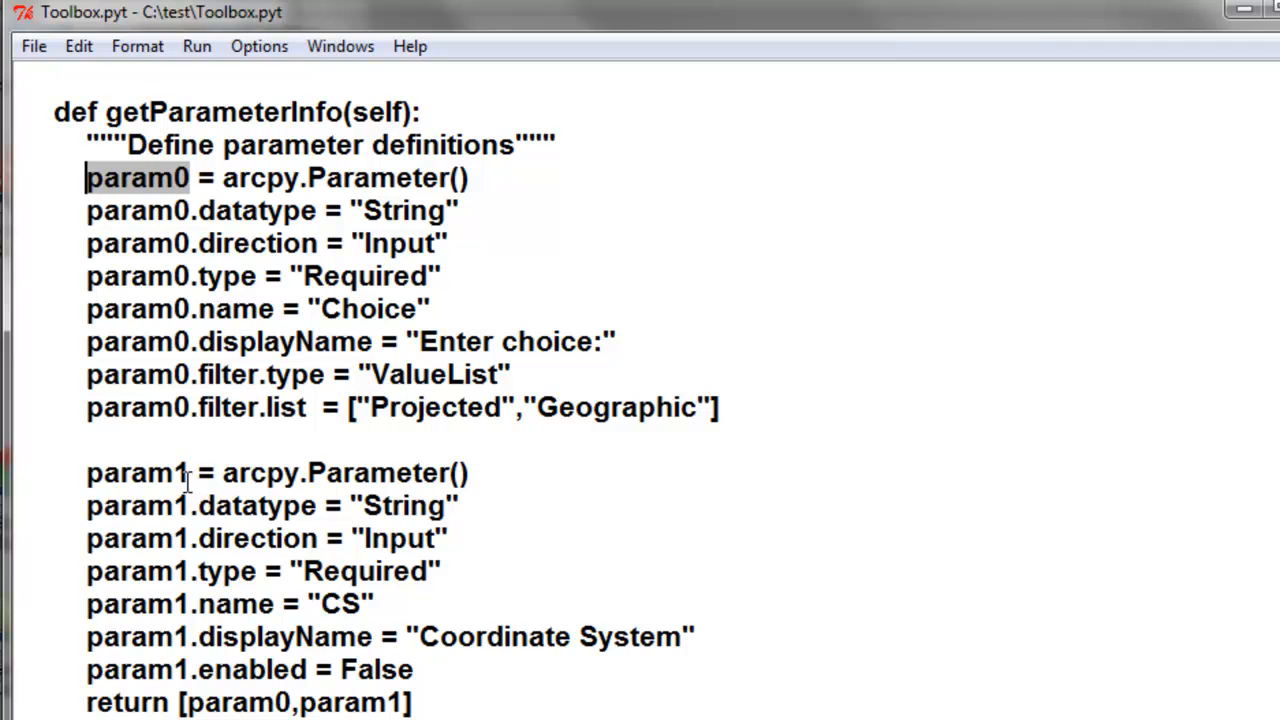
double_click(136, 472)
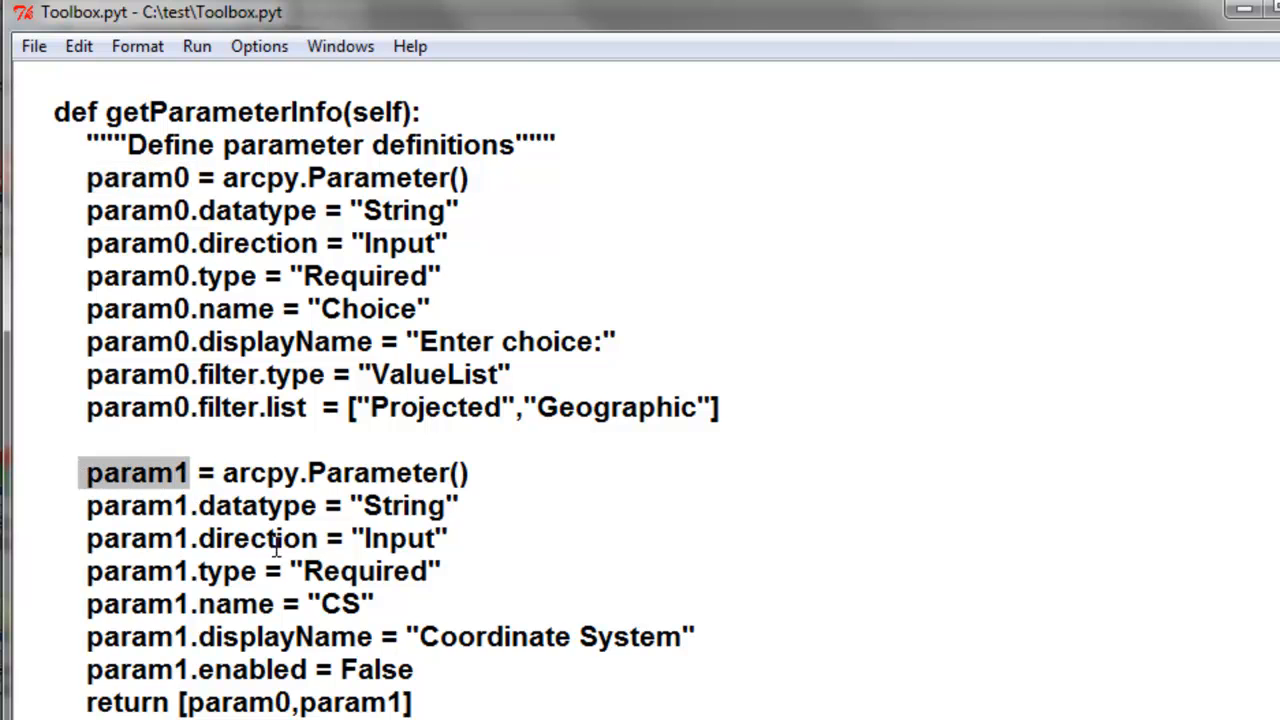
scroll(down, 3)
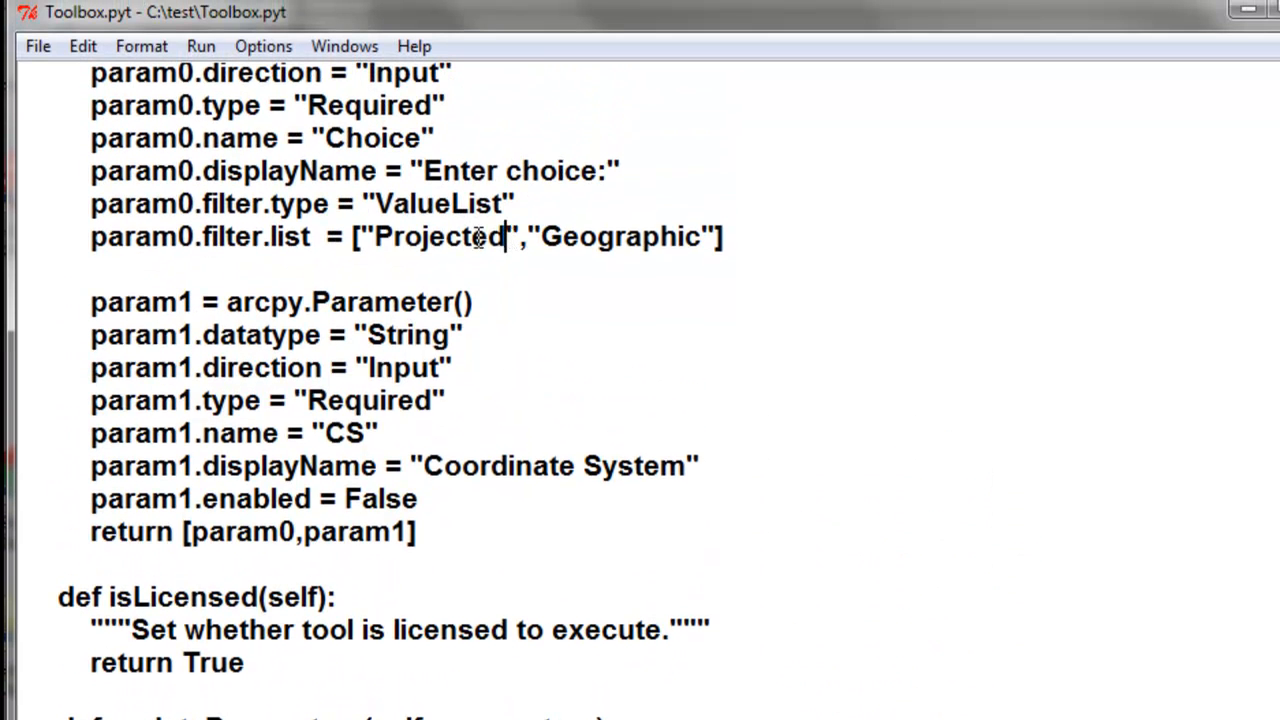
double_click(440, 237)
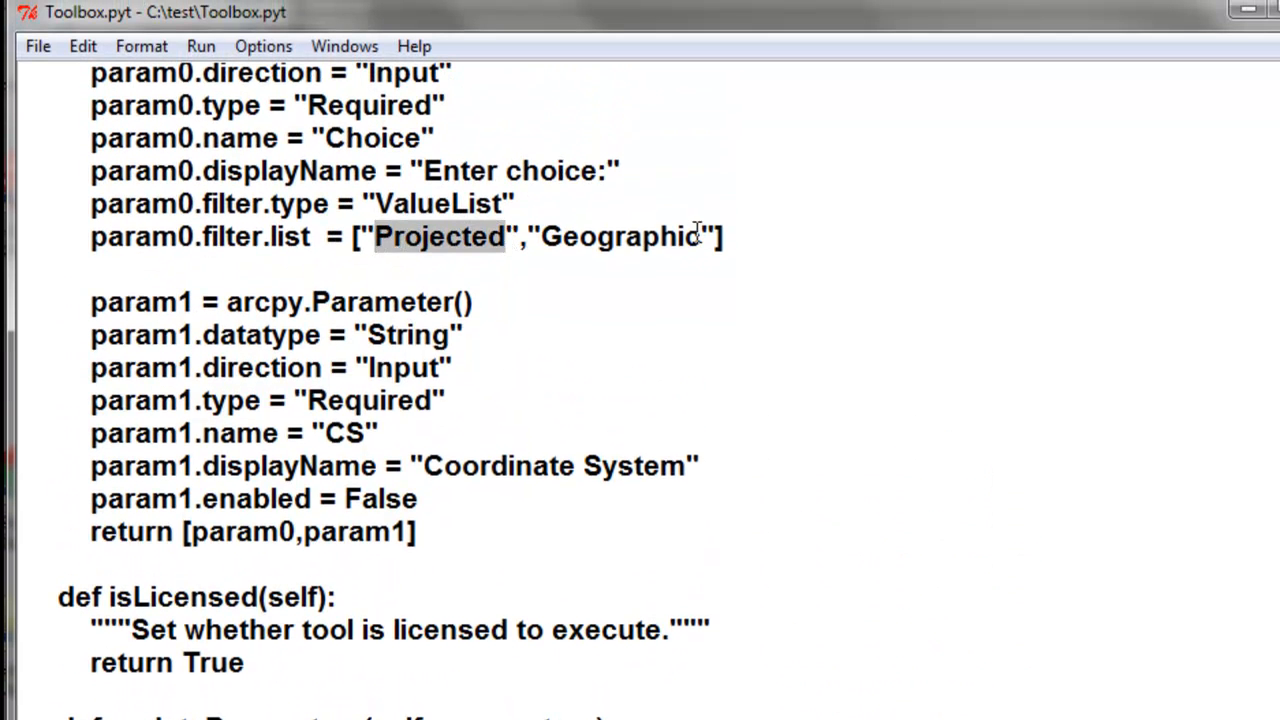
double_click(620, 236)
text(if()
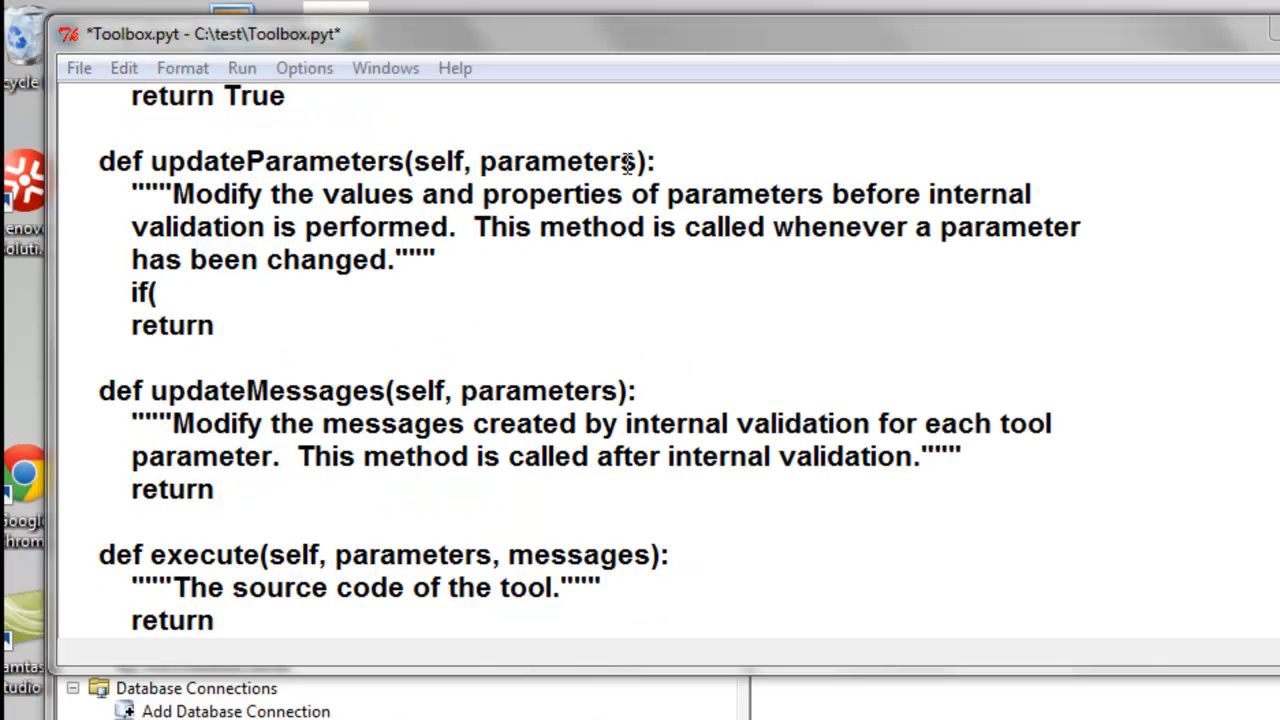
In updateParameters, write the if condition checking parameters[0] == "Projected"
double_click(555, 161)
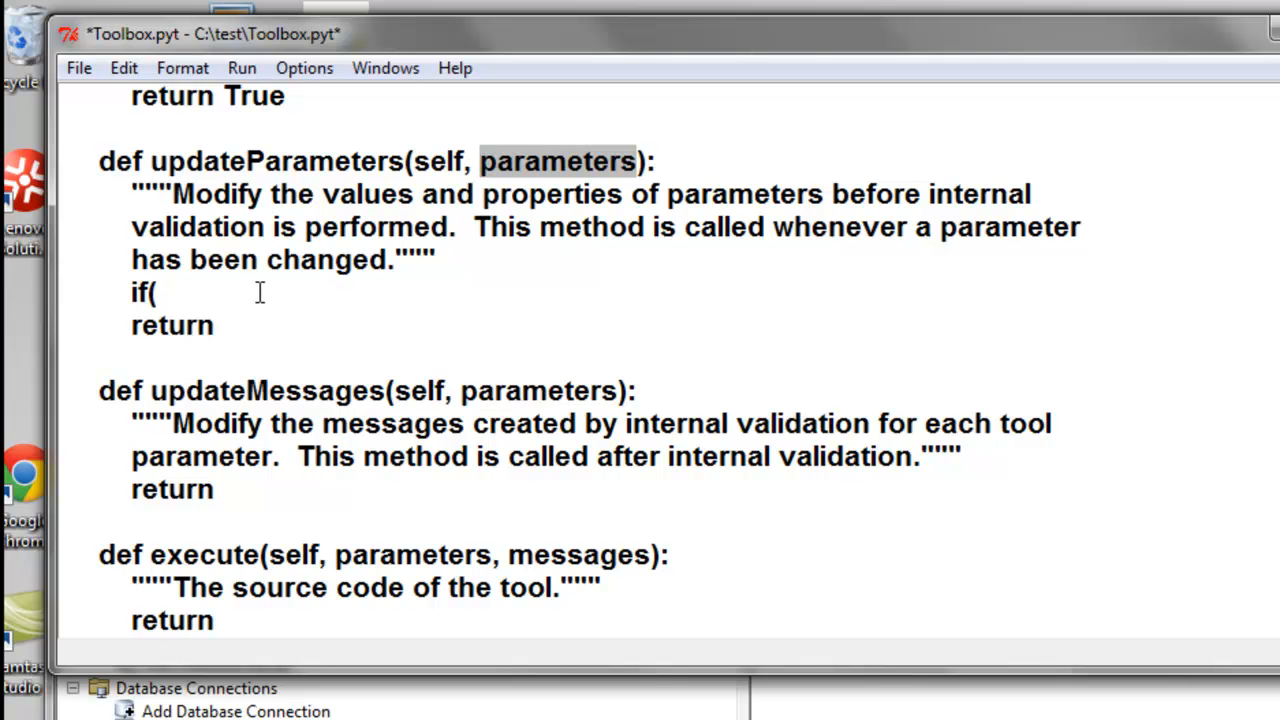
text(parameters)
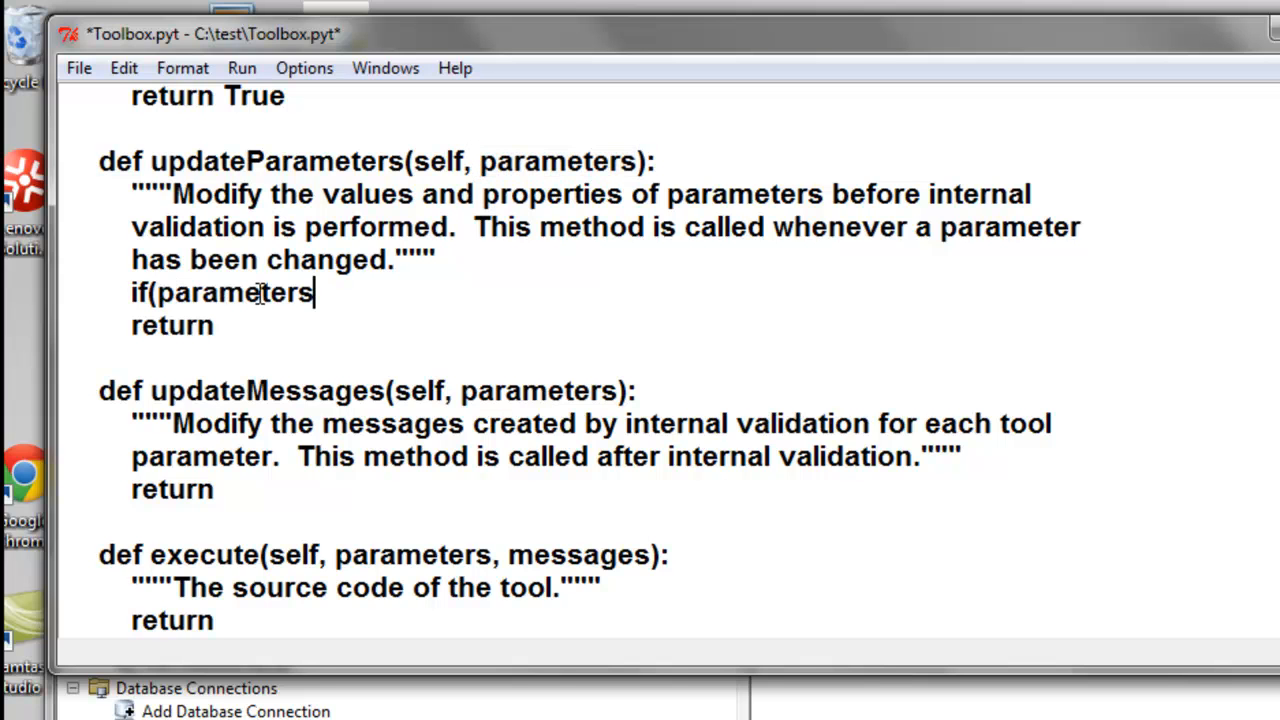
text([0])
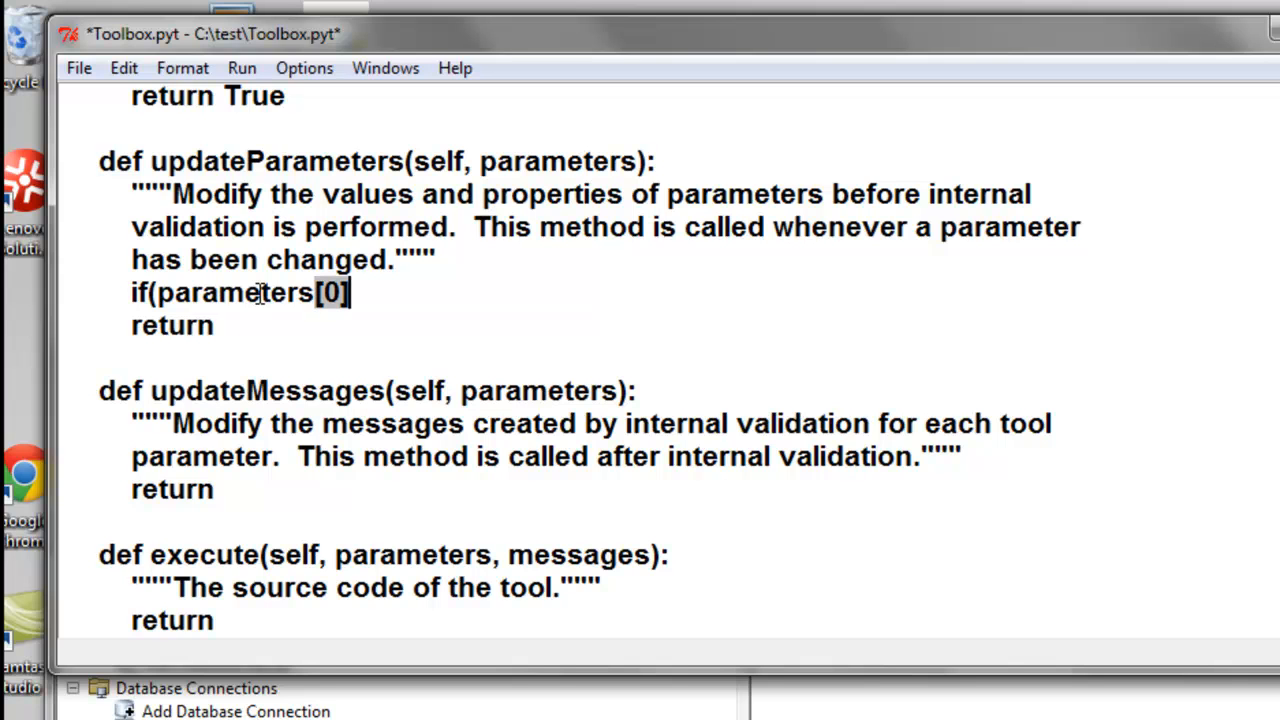
text(==)
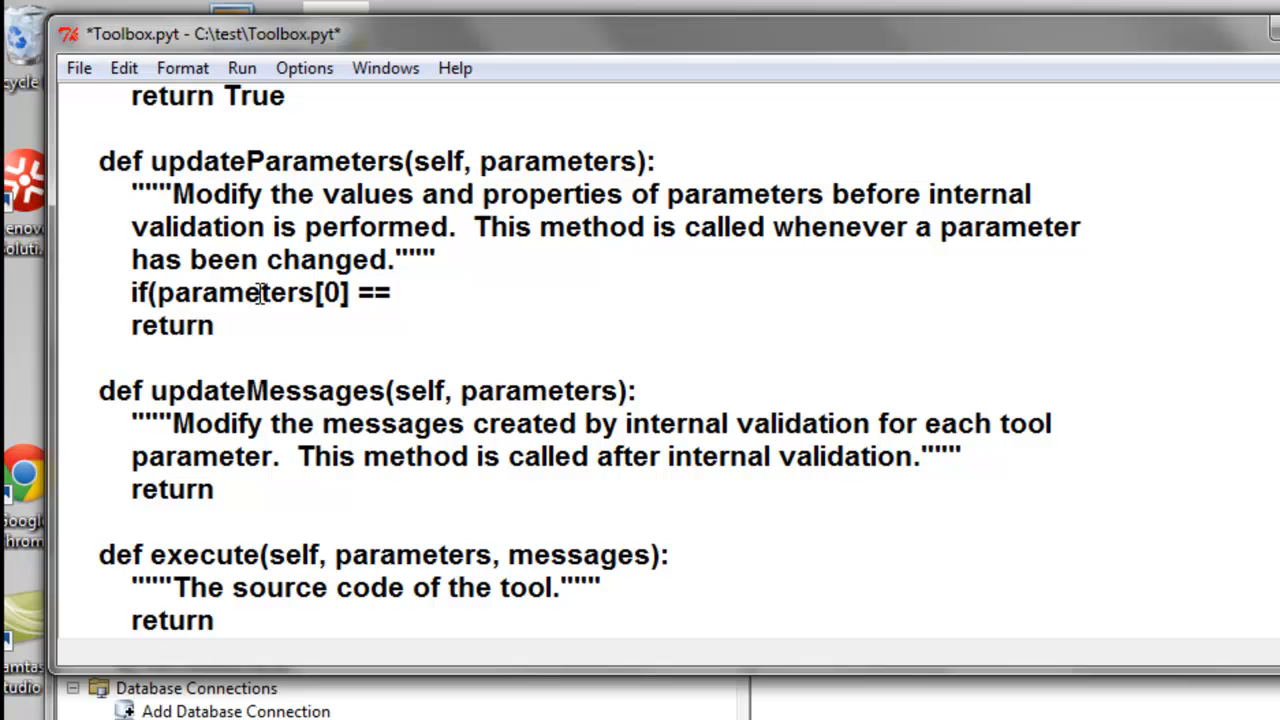
text():)
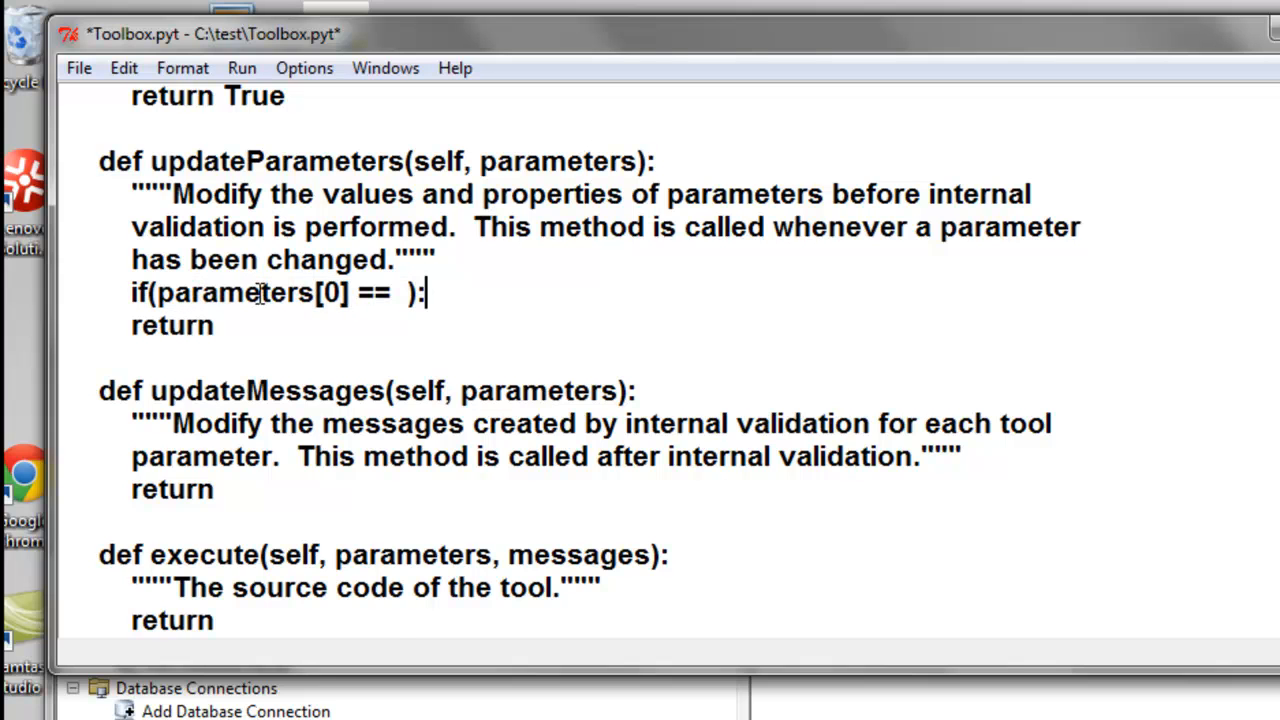
key(enter)
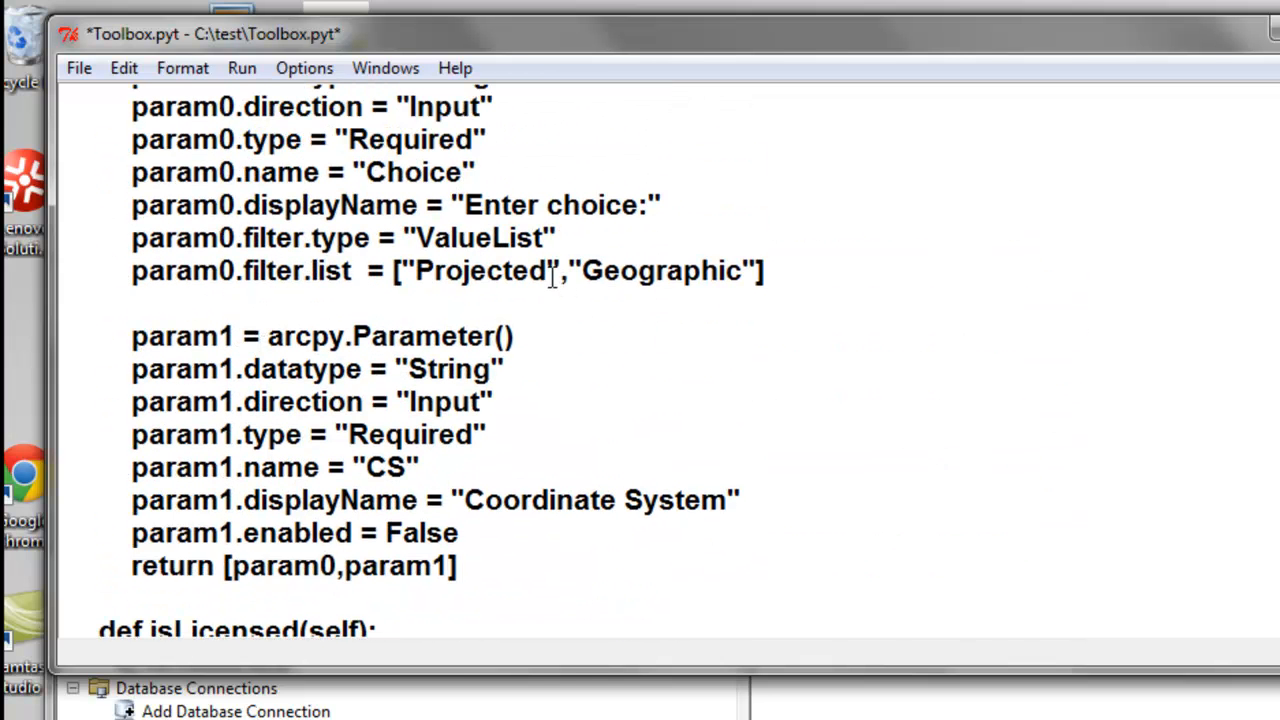
double_click(472, 271)
text(if(parameters[0] == "Projected" ):)
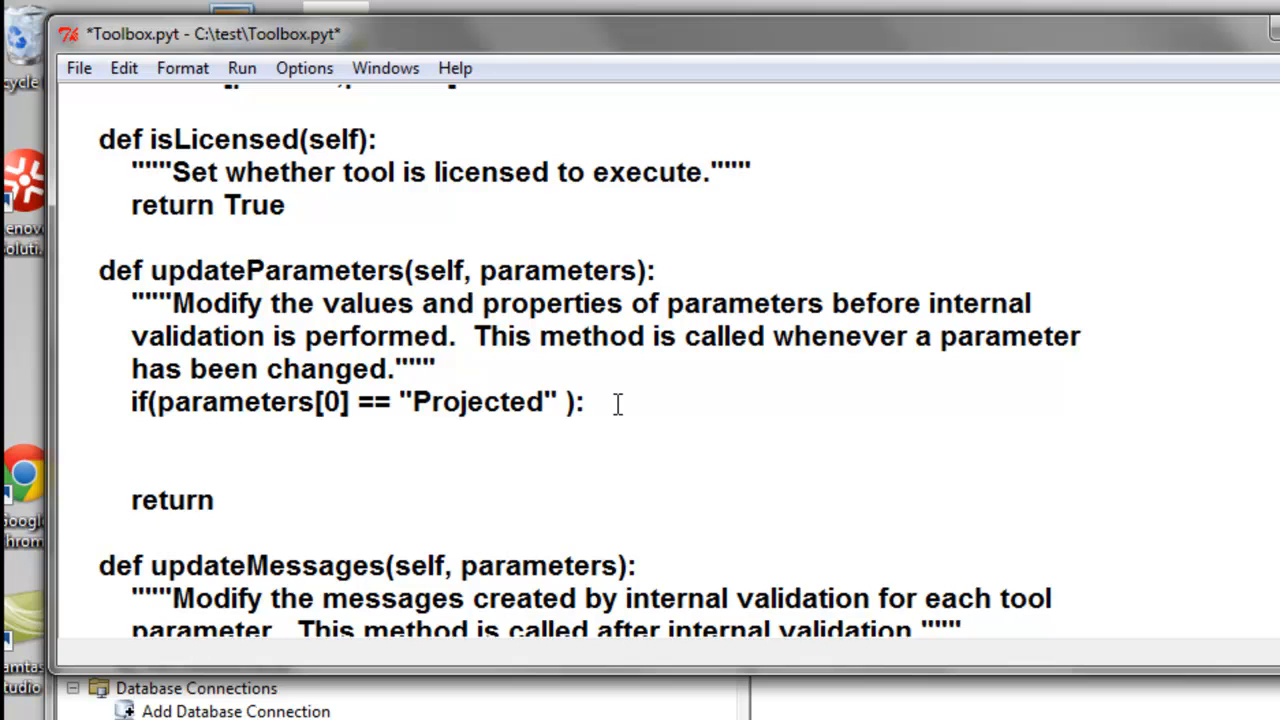
key(enter)
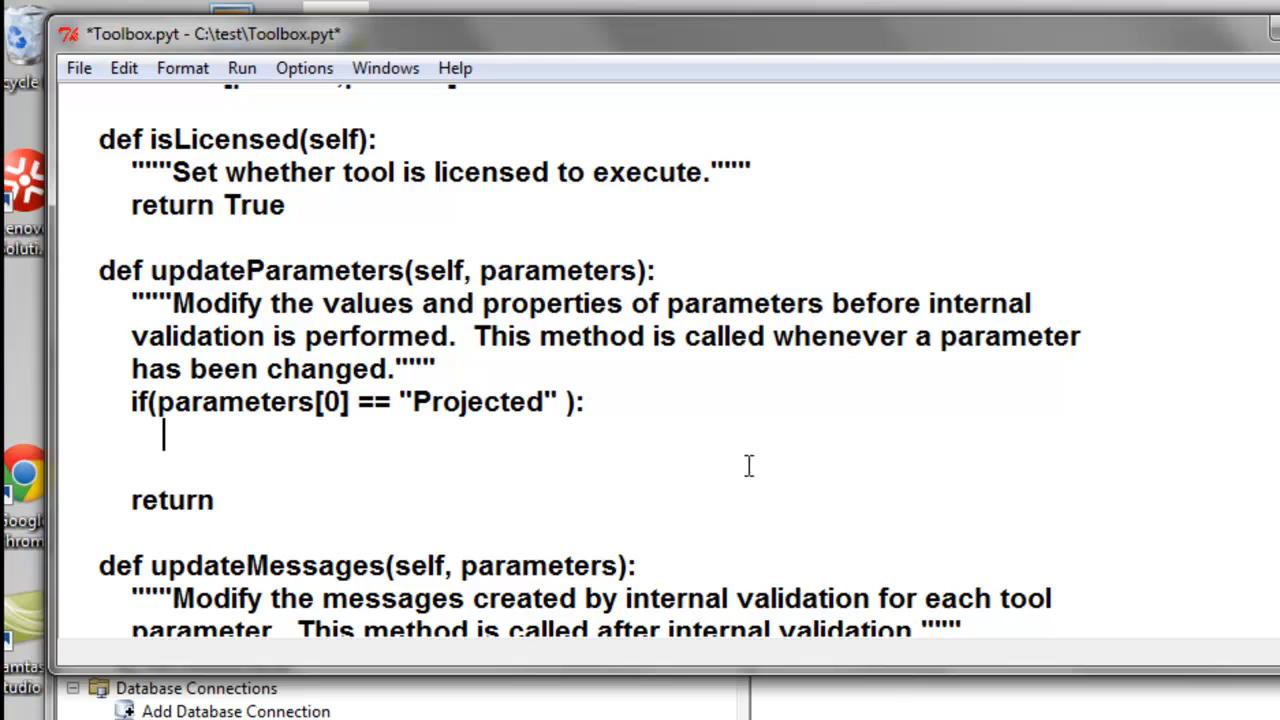
Set parameters[1].filter.list to ["UTM Zone 6","Alaska Albers"] under the Projected branch
text(parameters[1].filter.list = ["UTM Zone 6","Alaska Albers"])
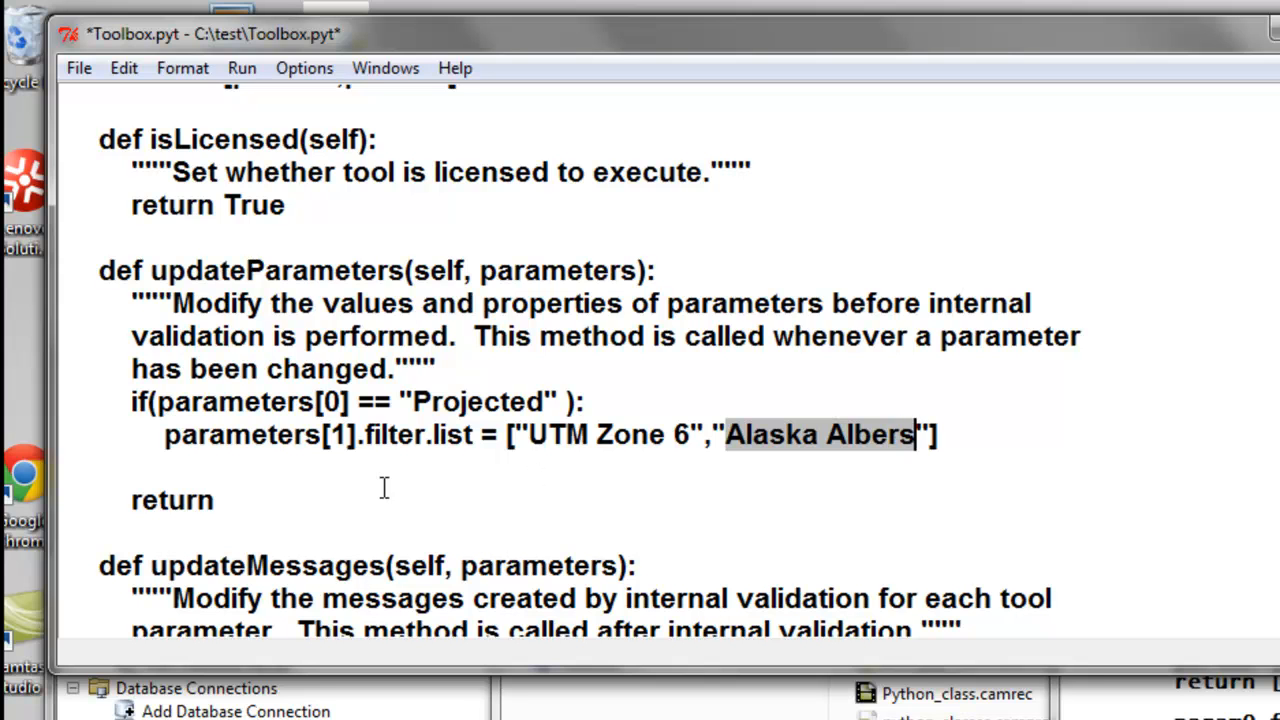
click(333, 434)
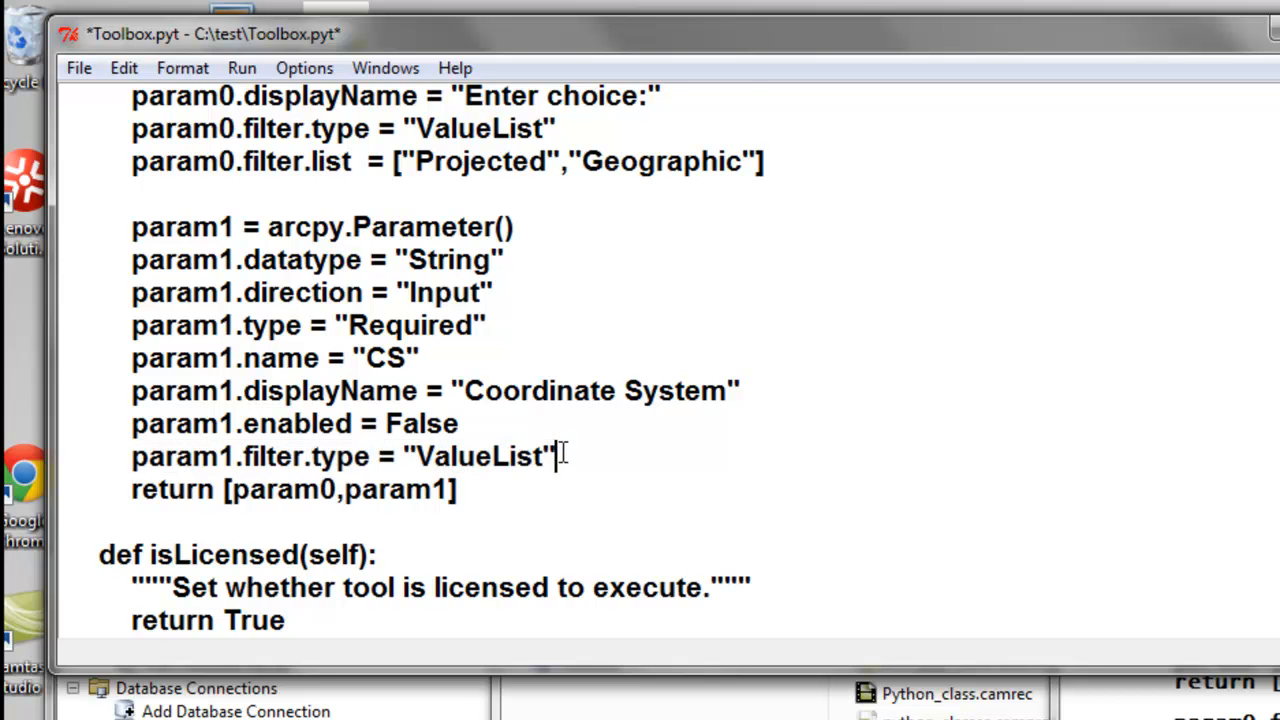
scroll(down, 3)
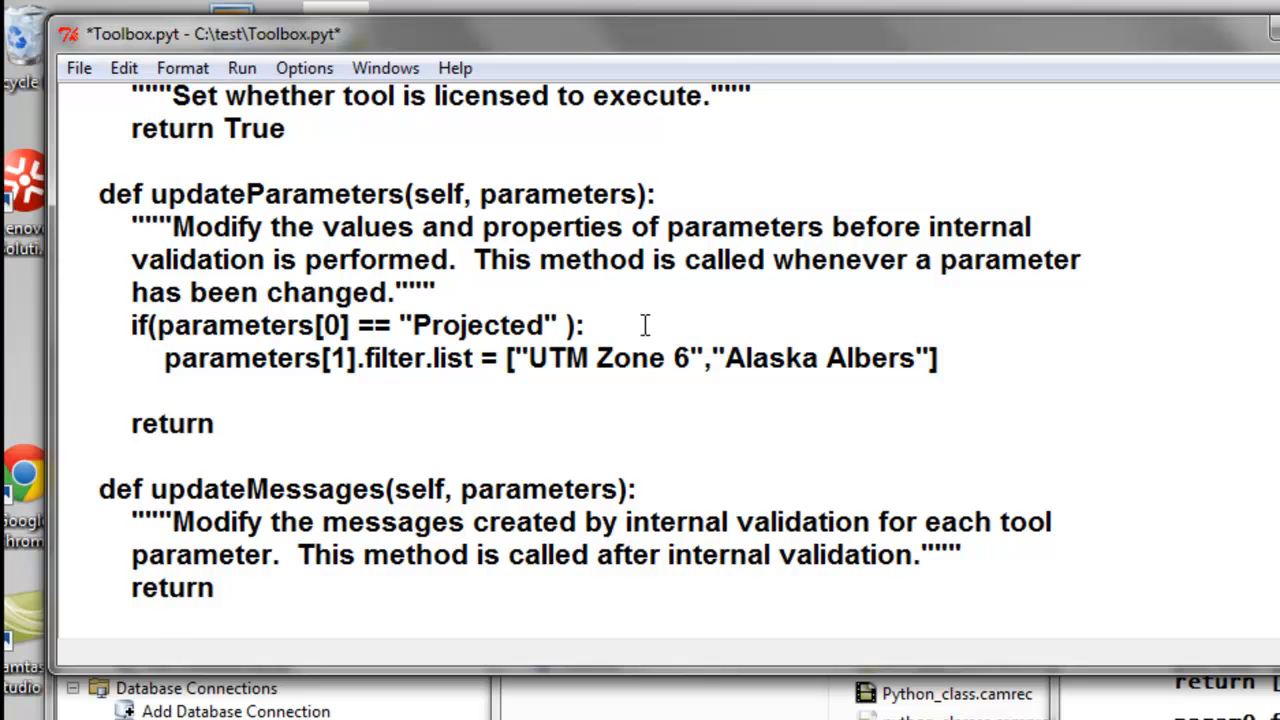
Add parameters[1].enabled = True to the Projected branch and a Geographic elif listing GCS NAD83 and GCS WGS84
key(enter)
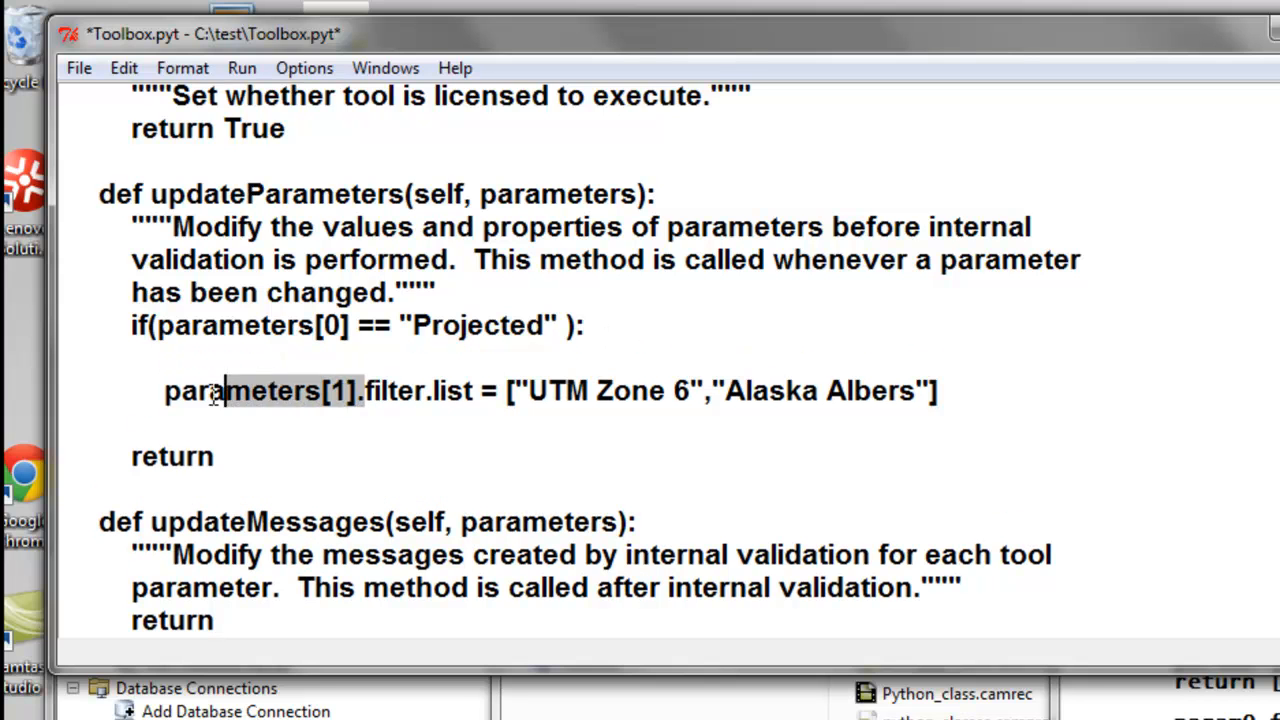
text(parameters[1].enabl)
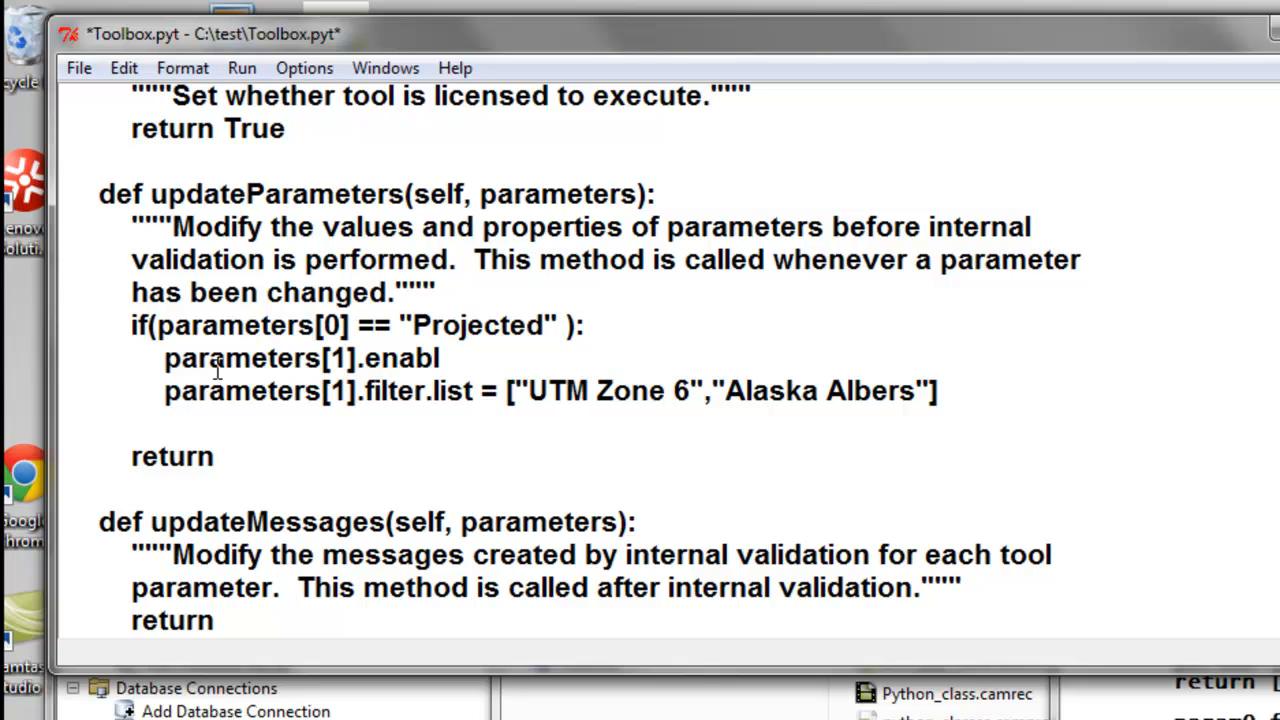
text(ed = True)
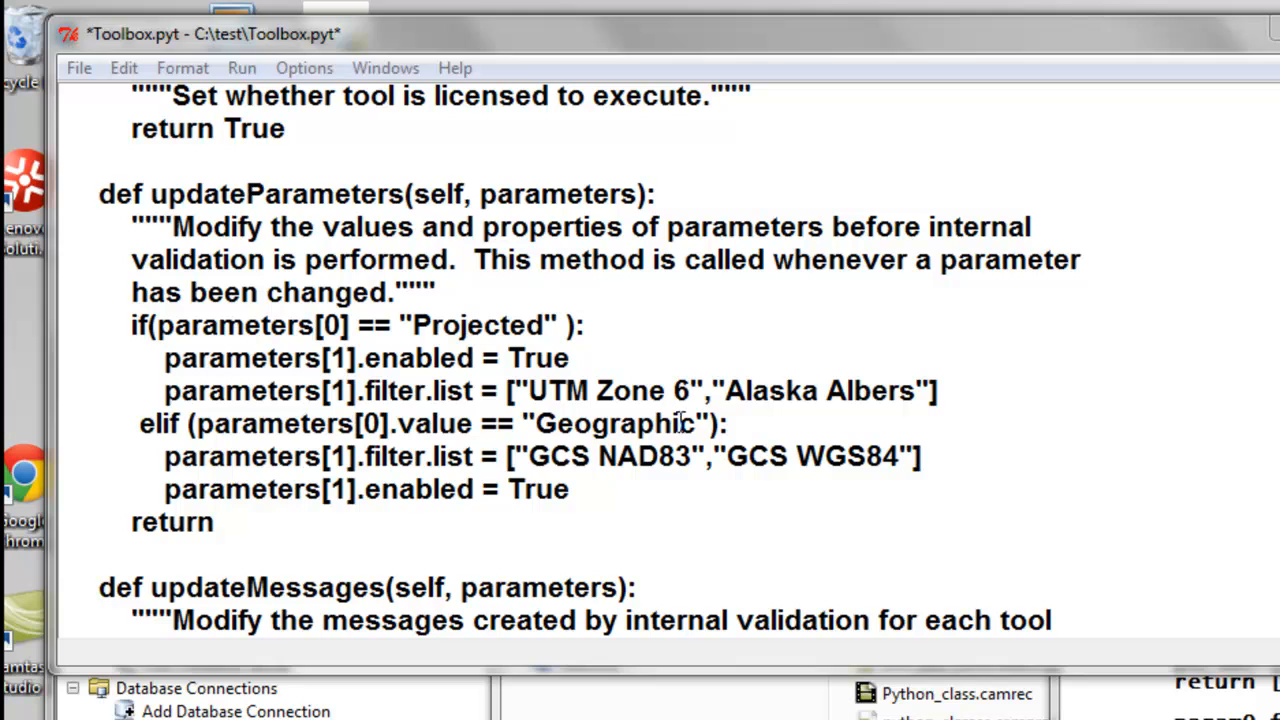
double_click(615, 423)
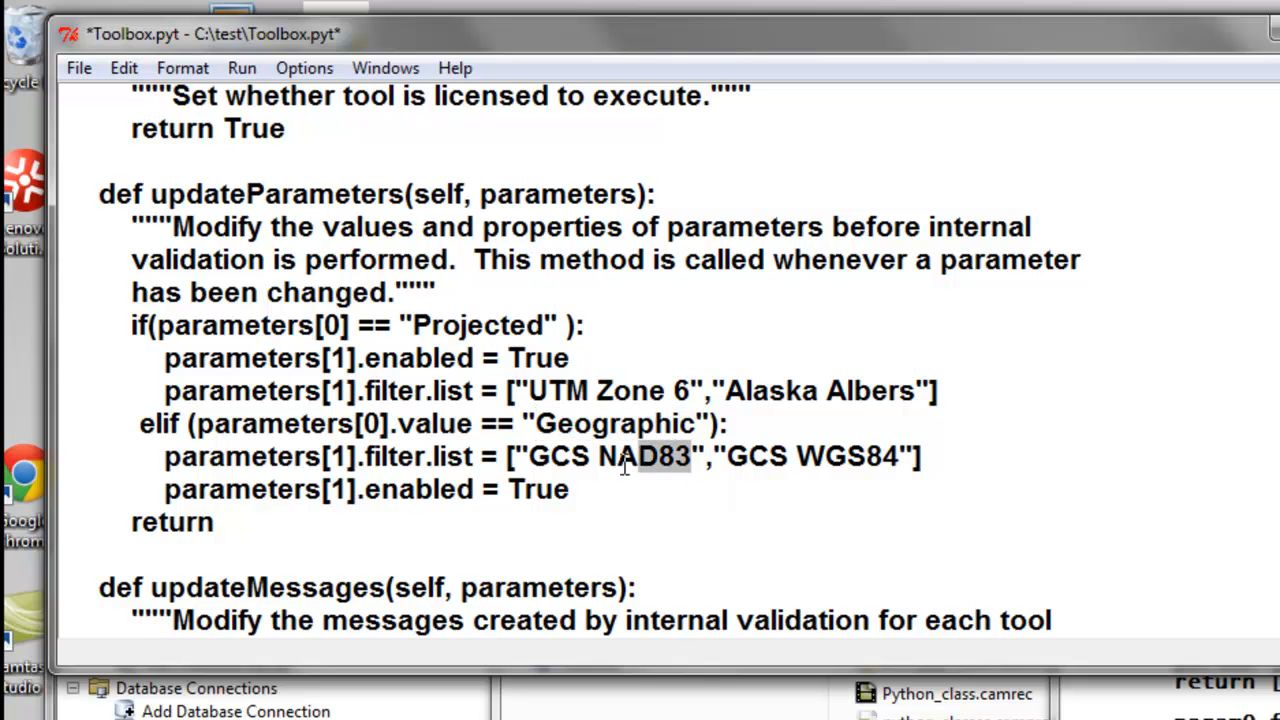
drag(690, 456, 530, 456)
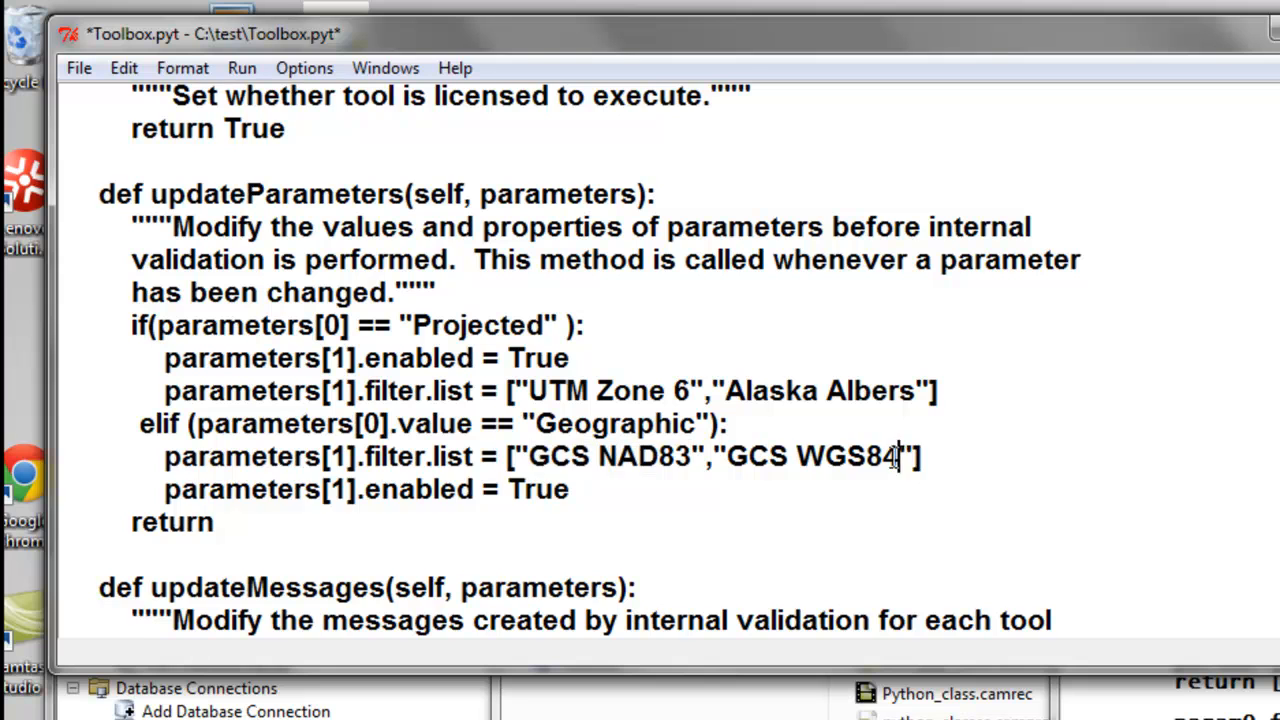
double_click(810, 456)
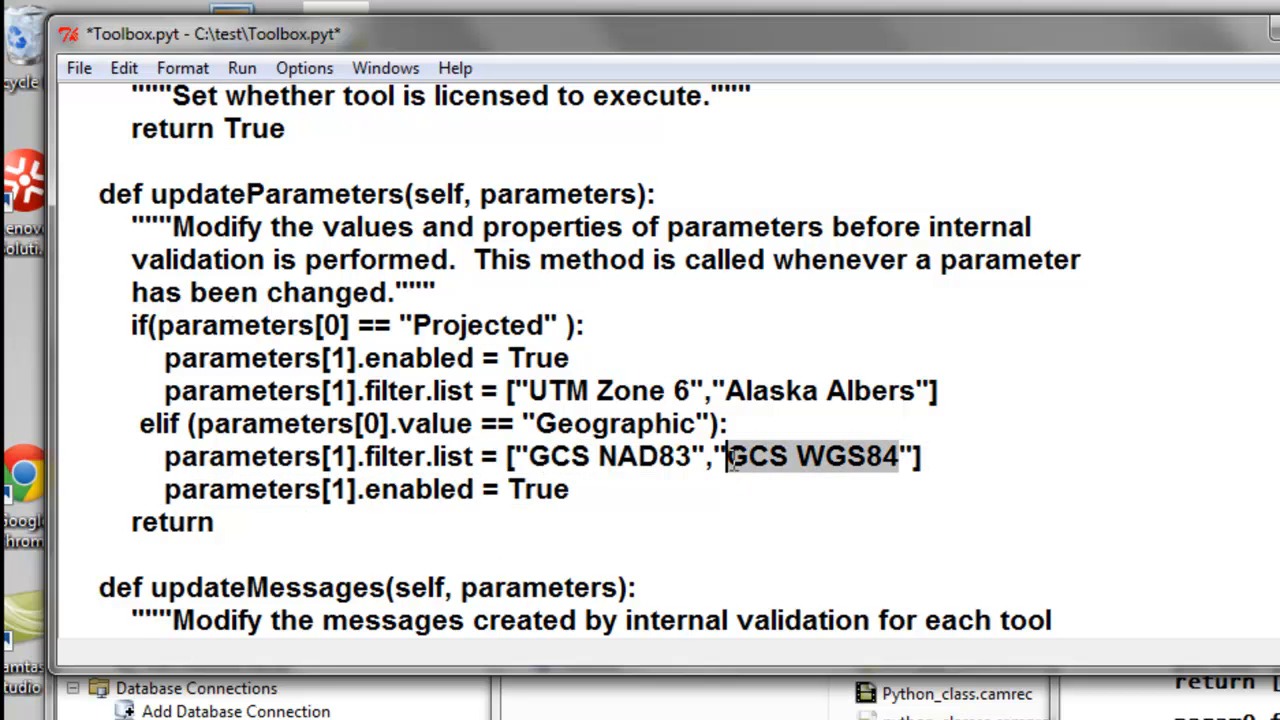
Reorder the Geographic branch so parameters[1].enabled = True comes before its list
click(460, 489)
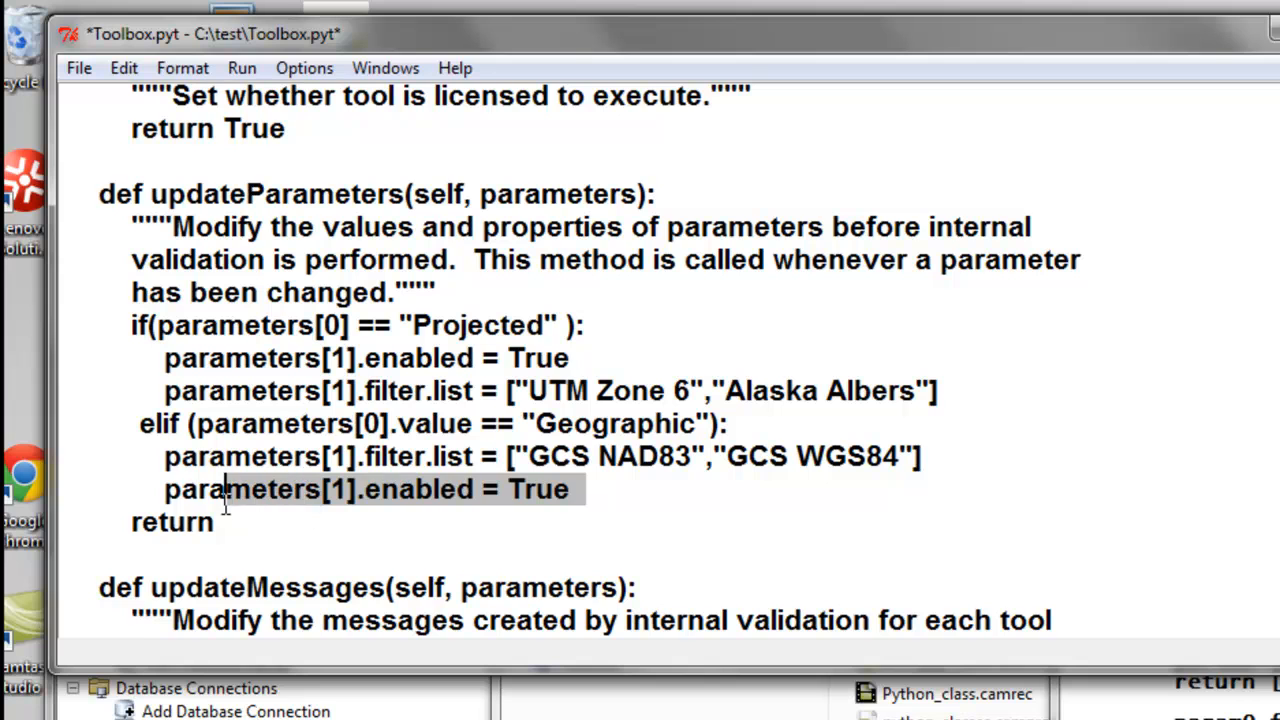
key(Delete)
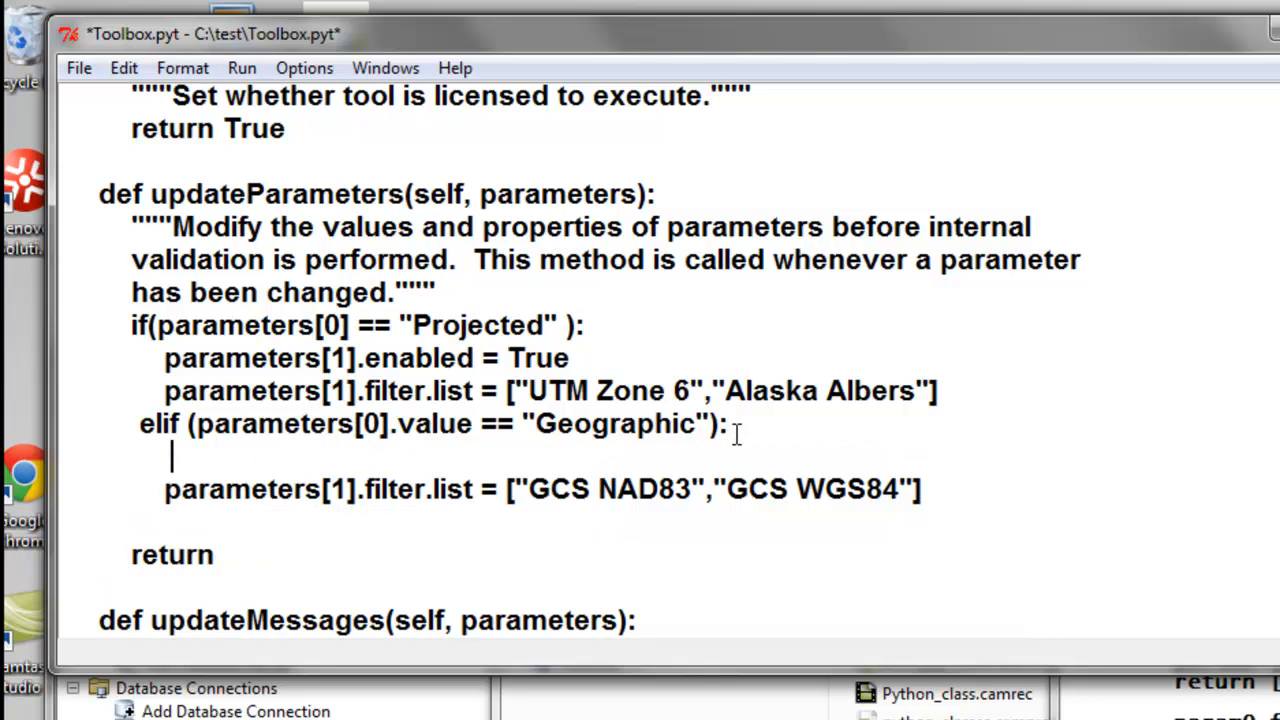
text(parameters[1].enabled = True)
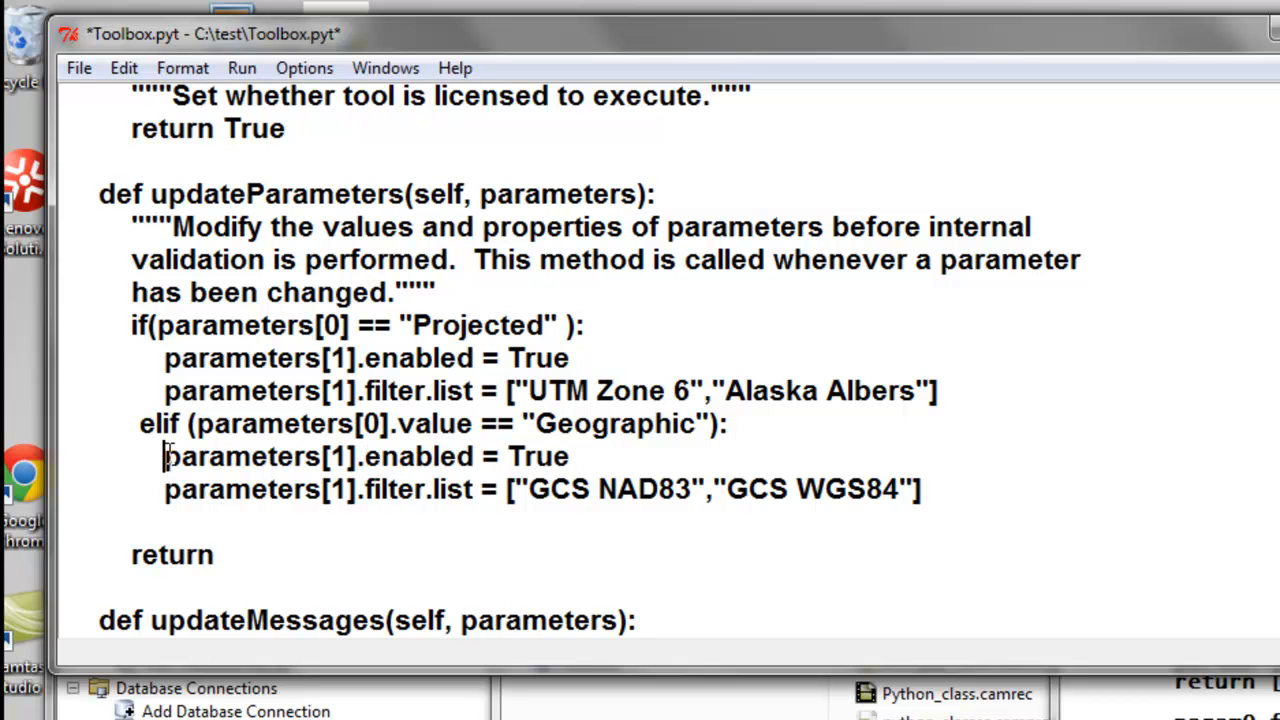
click(78, 67)
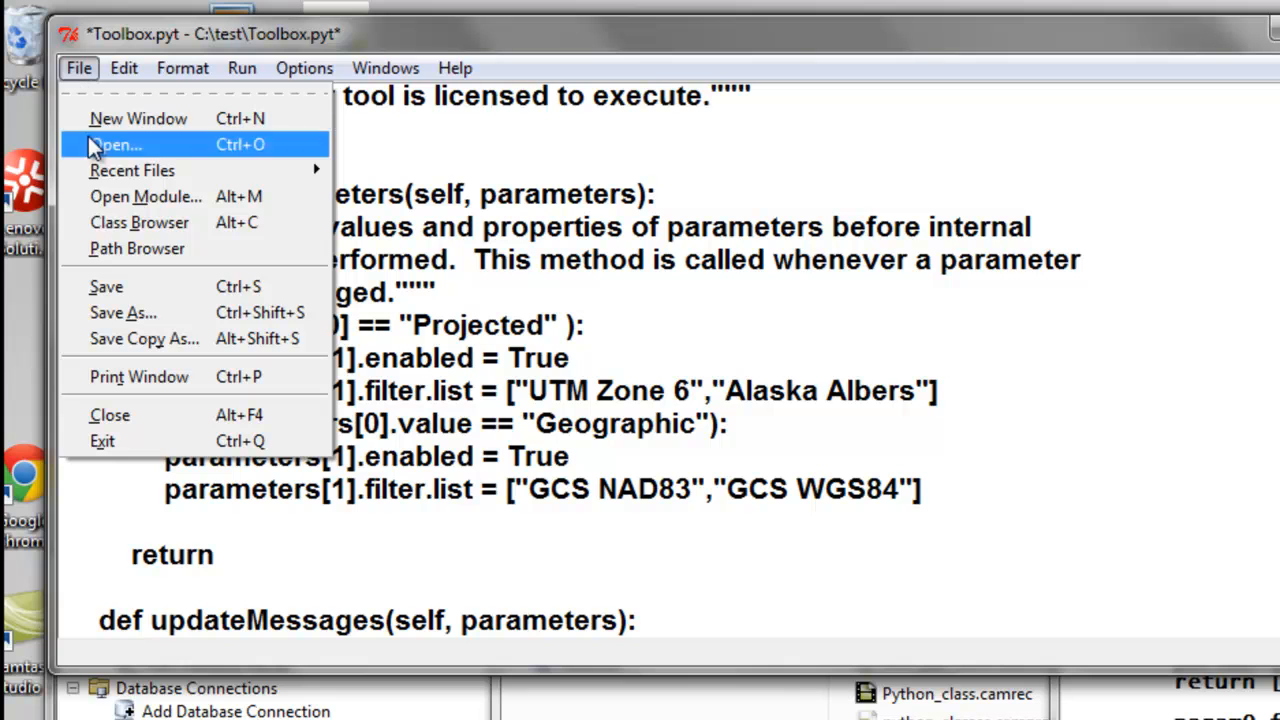
Save Toolbox.pyt, run Check Module, and dedent the elif line to clear the unindent error
click(241, 68)
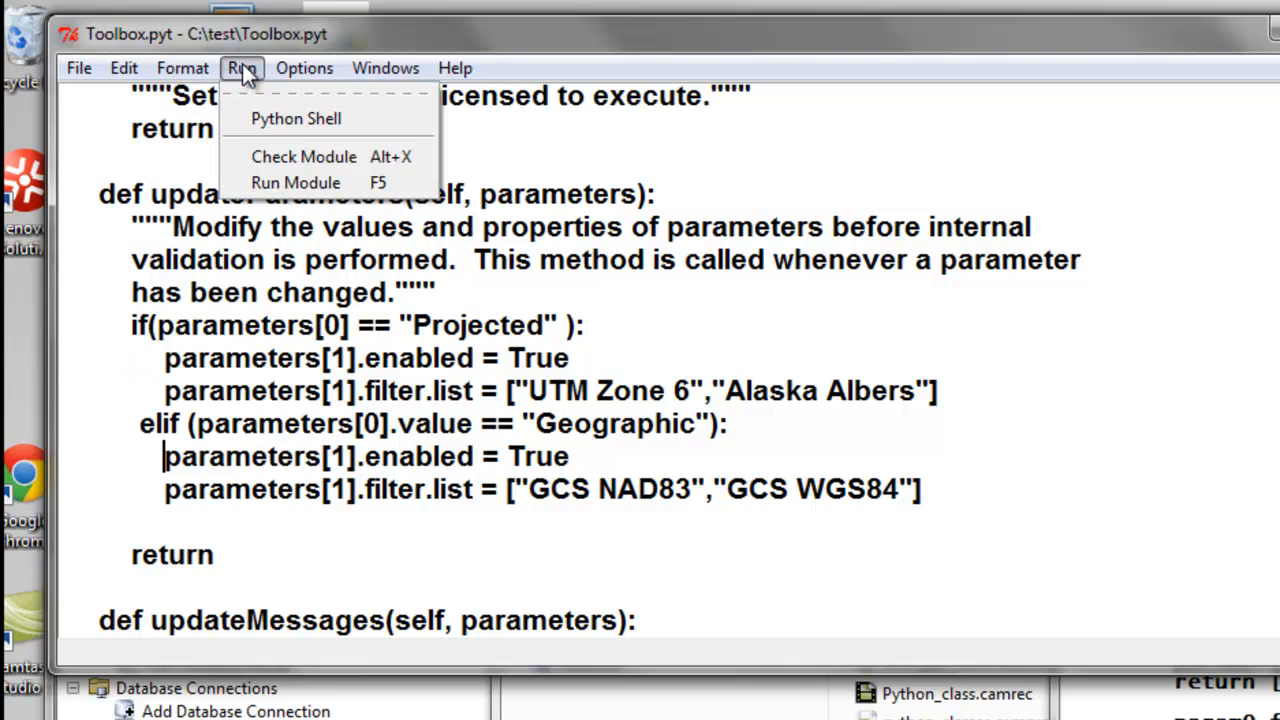
click(295, 182)
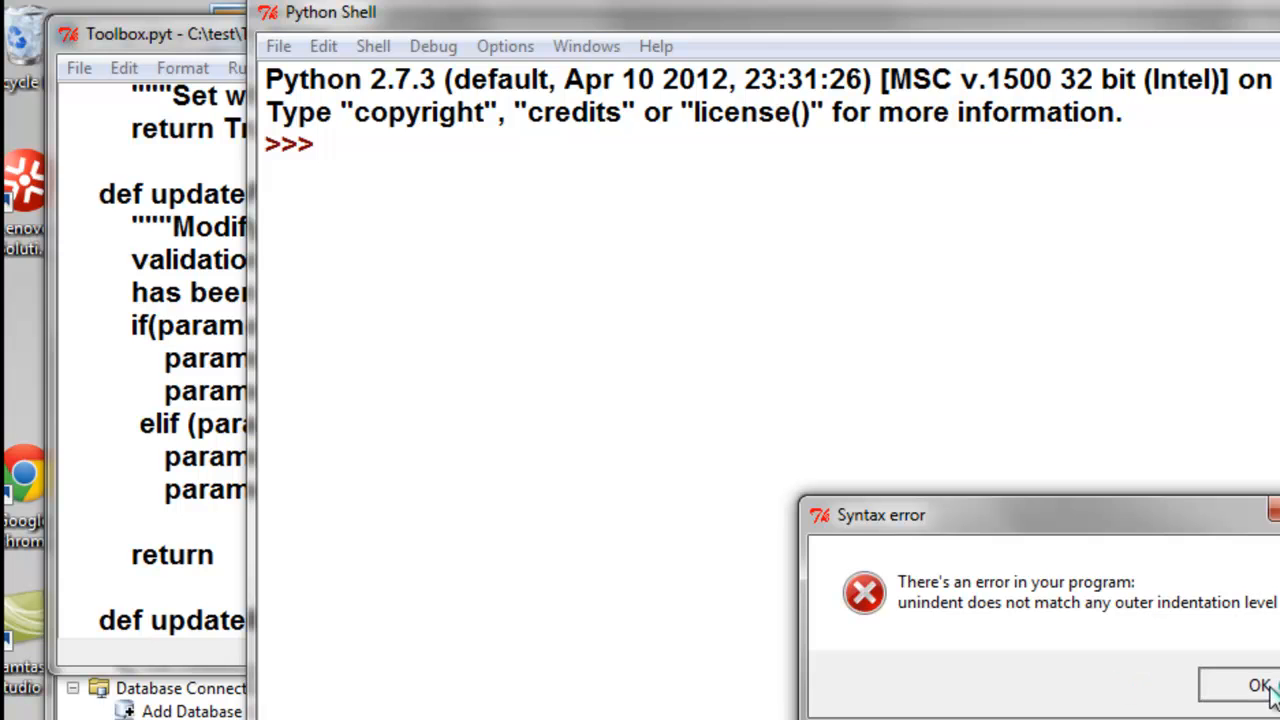
click(1258, 685)
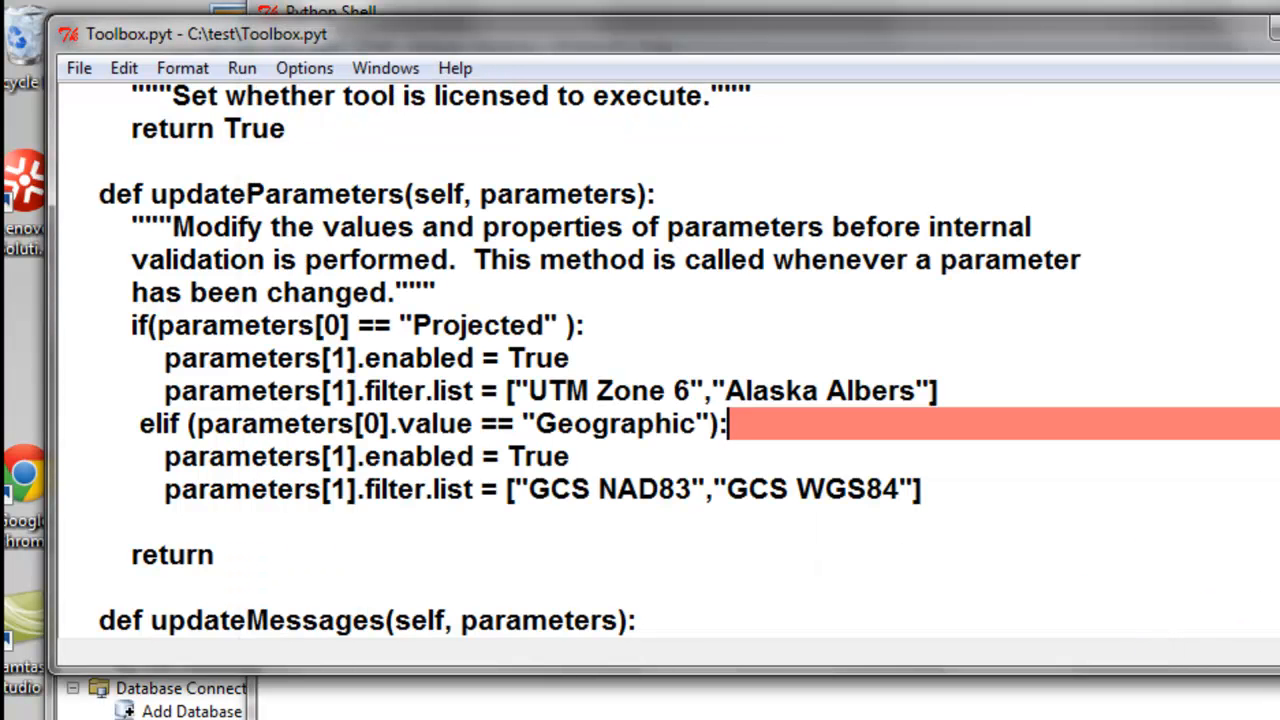
mouse_move(521, 571)
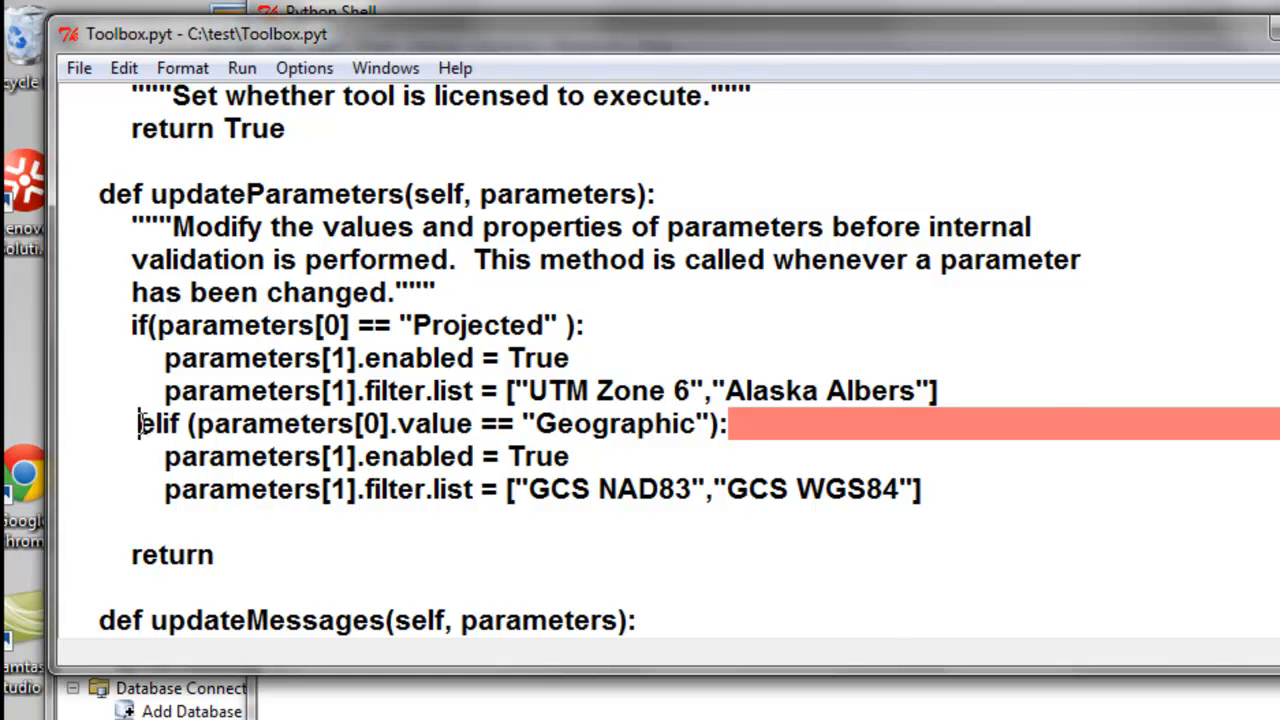
click(78, 68)
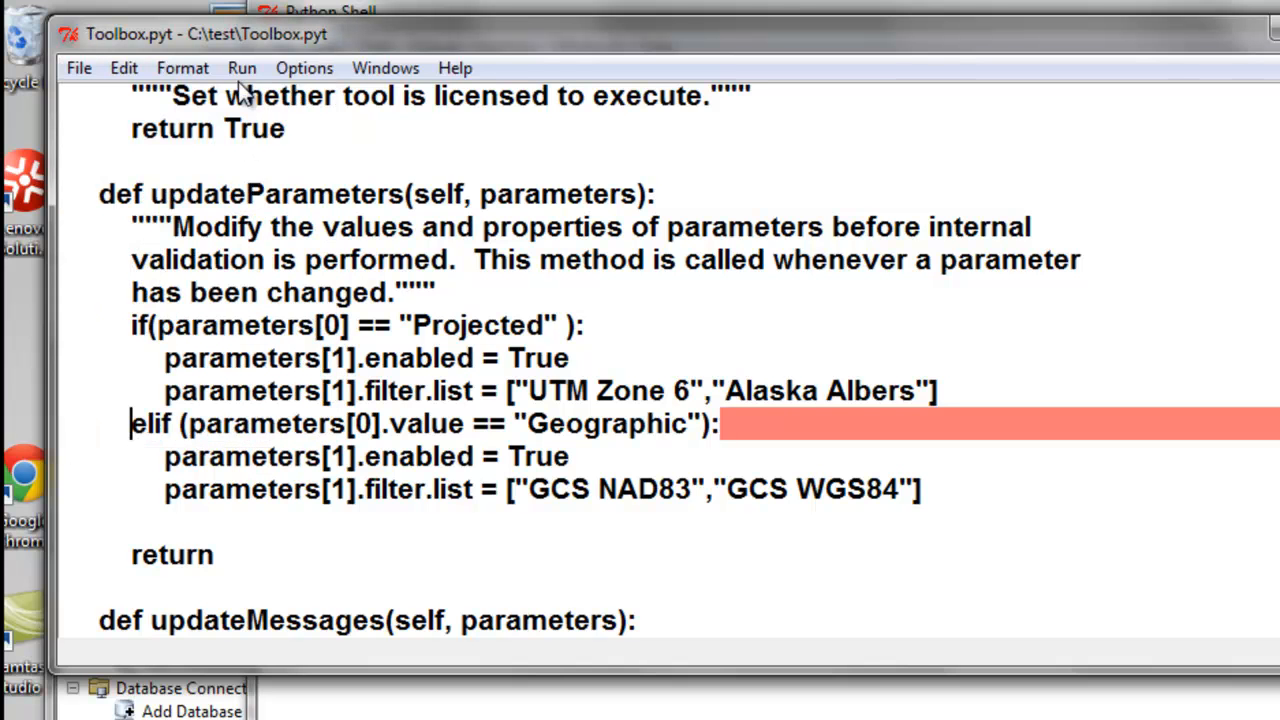
click(242, 68)
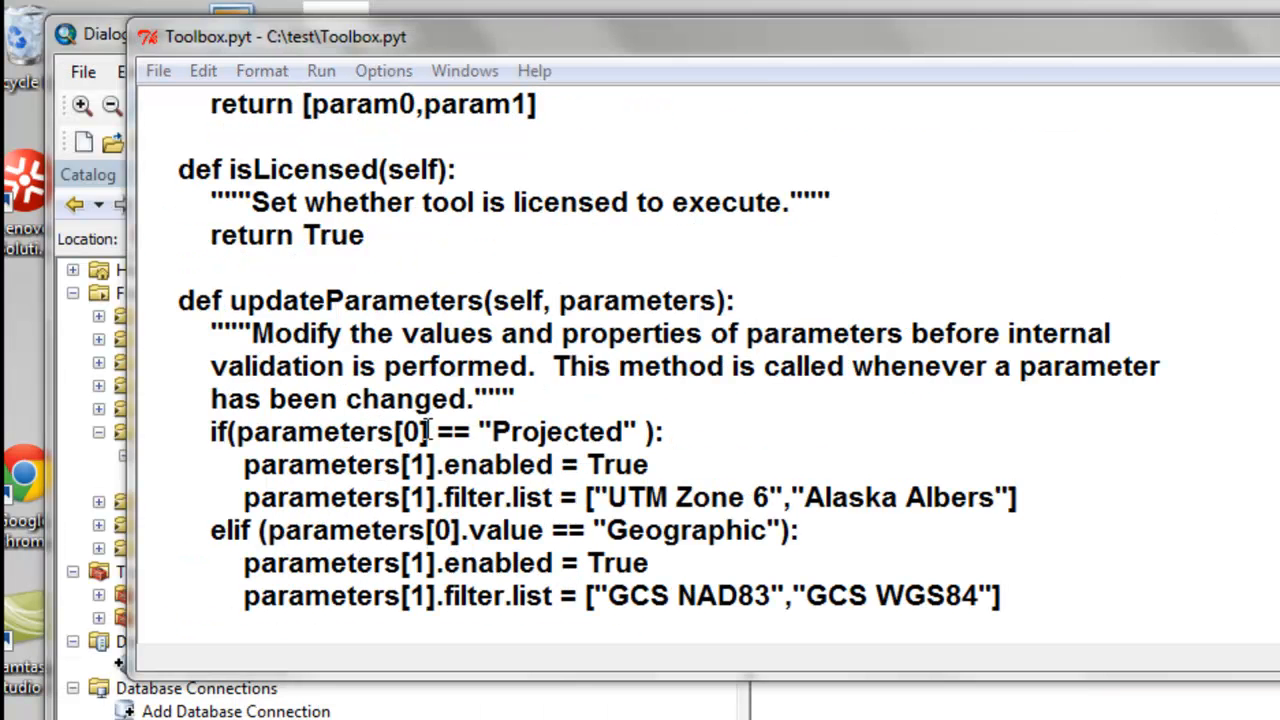
Change the Projected condition to compare parameters[0].value, then go to save the script
text(.v)
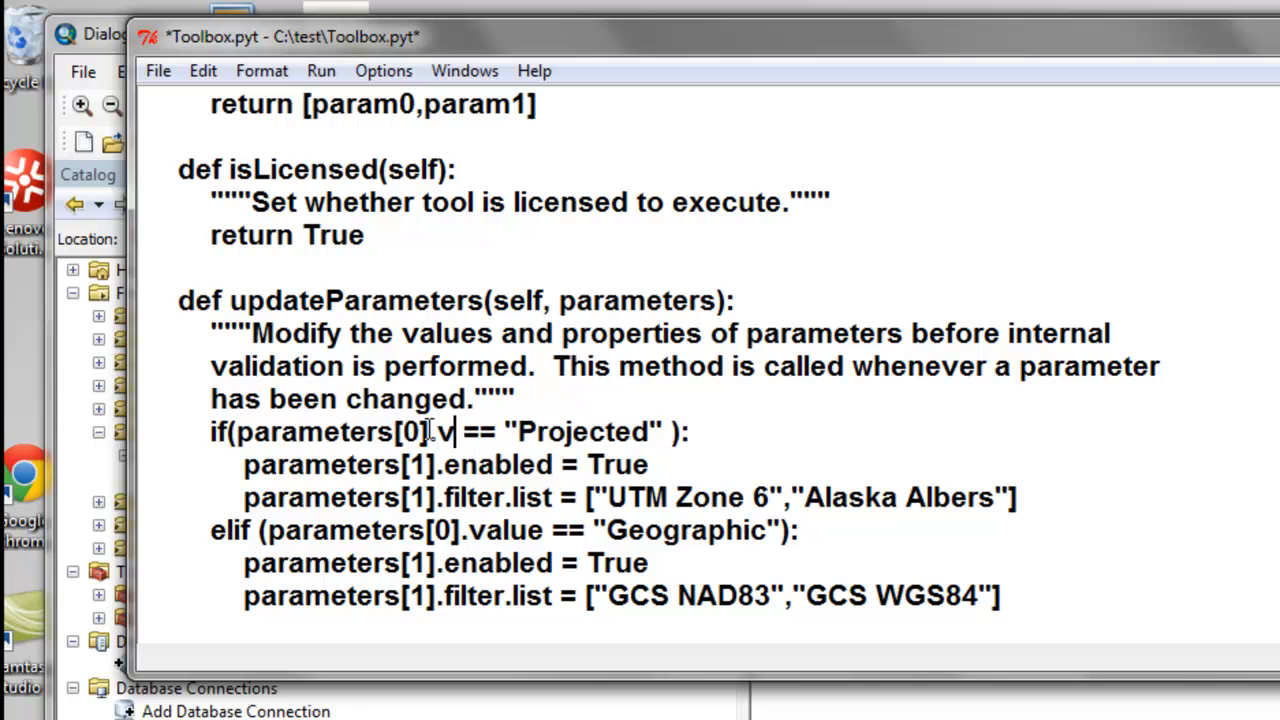
text(aluw)
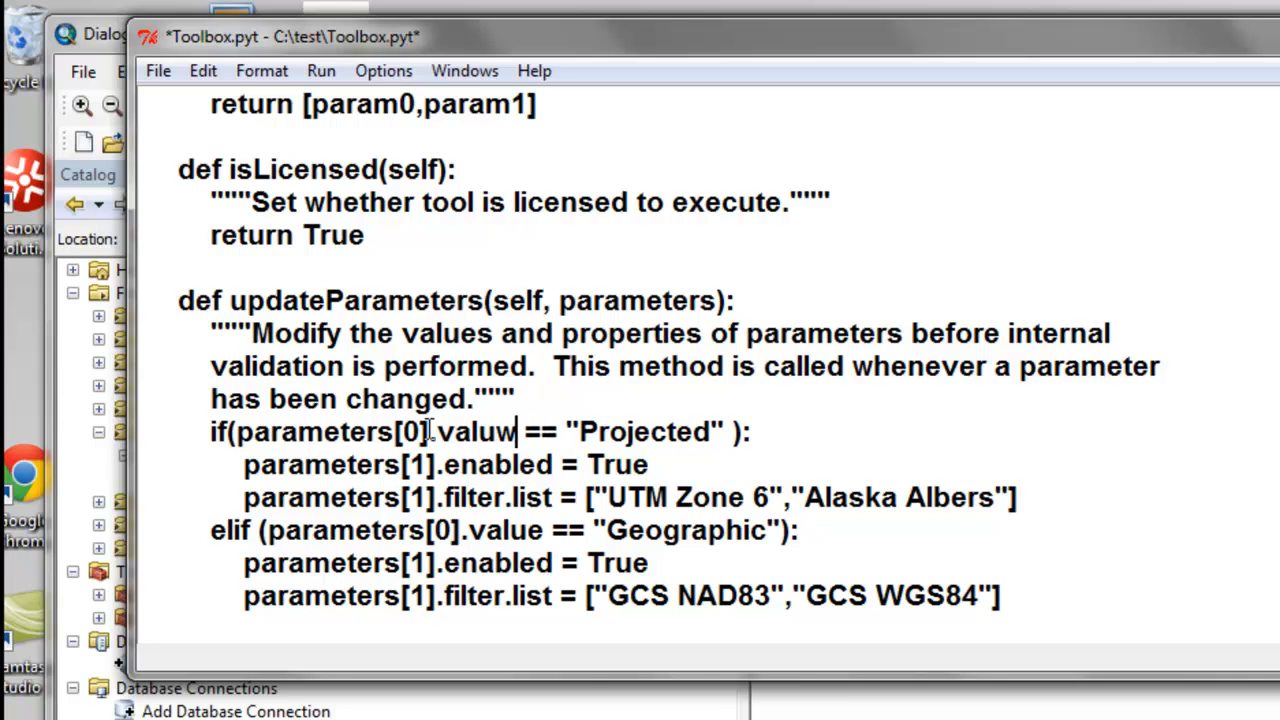
key(Backspace)
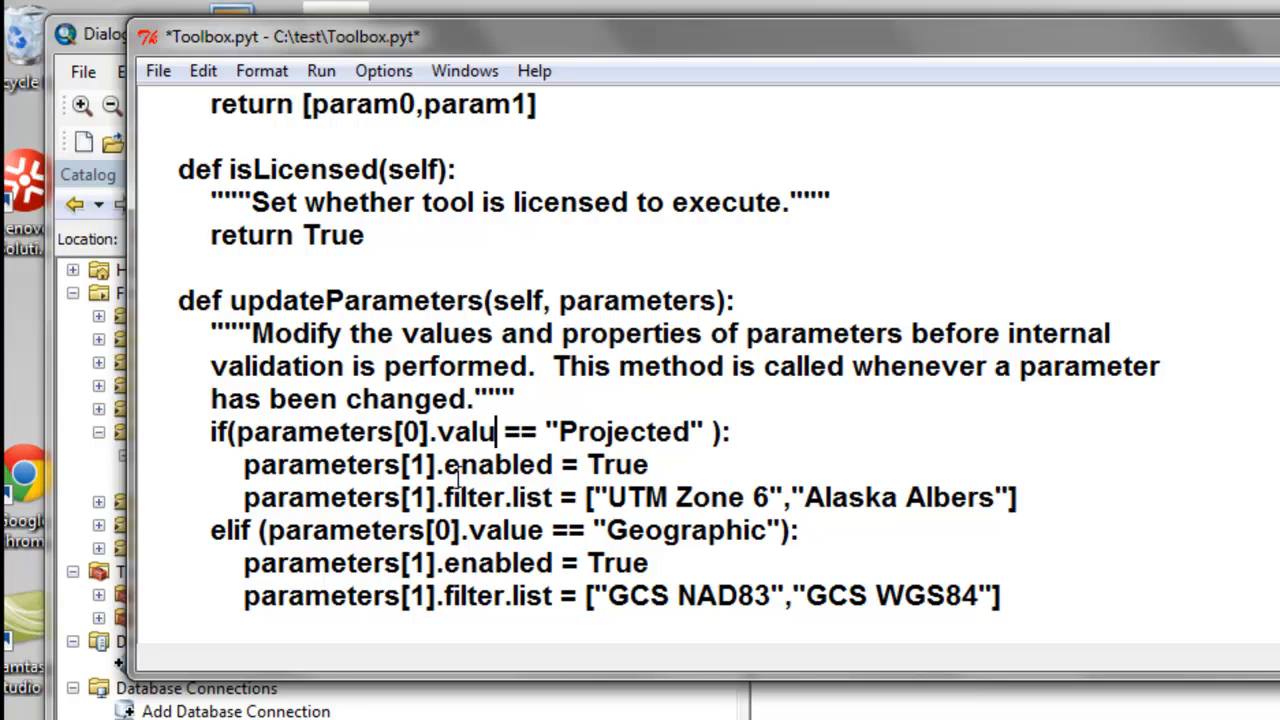
text(e)
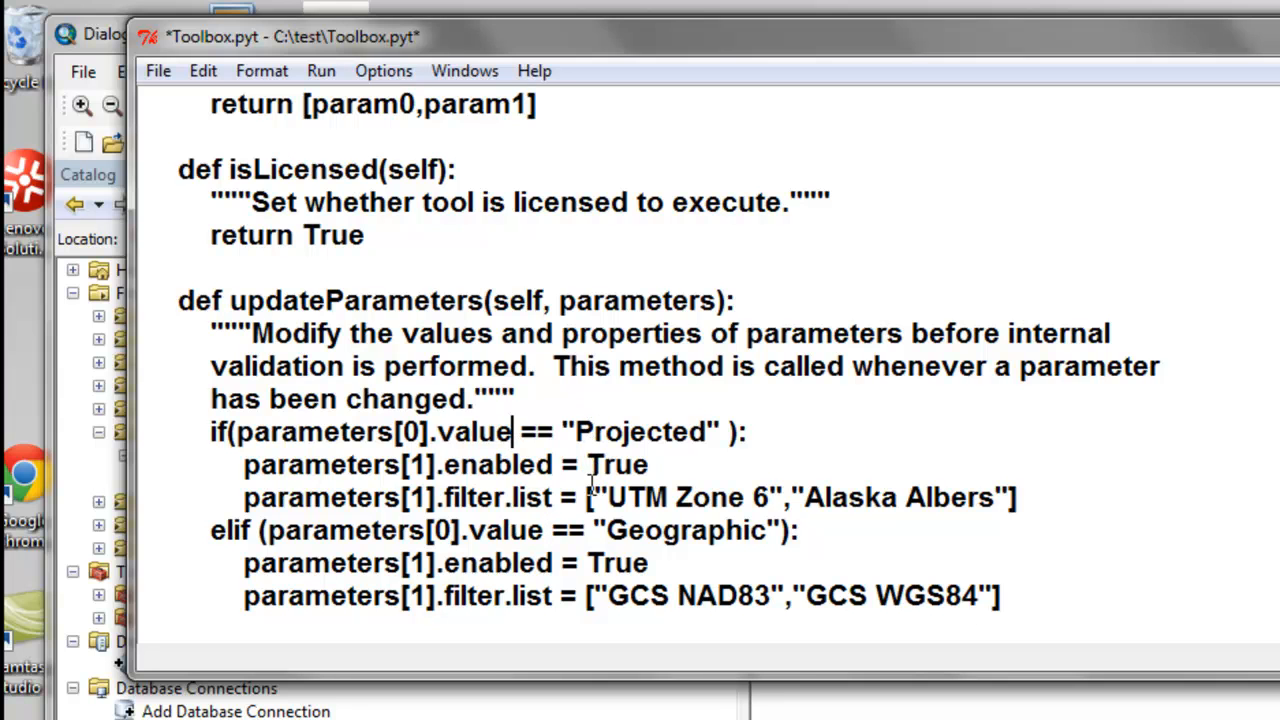
drag(592, 497, 990, 497)
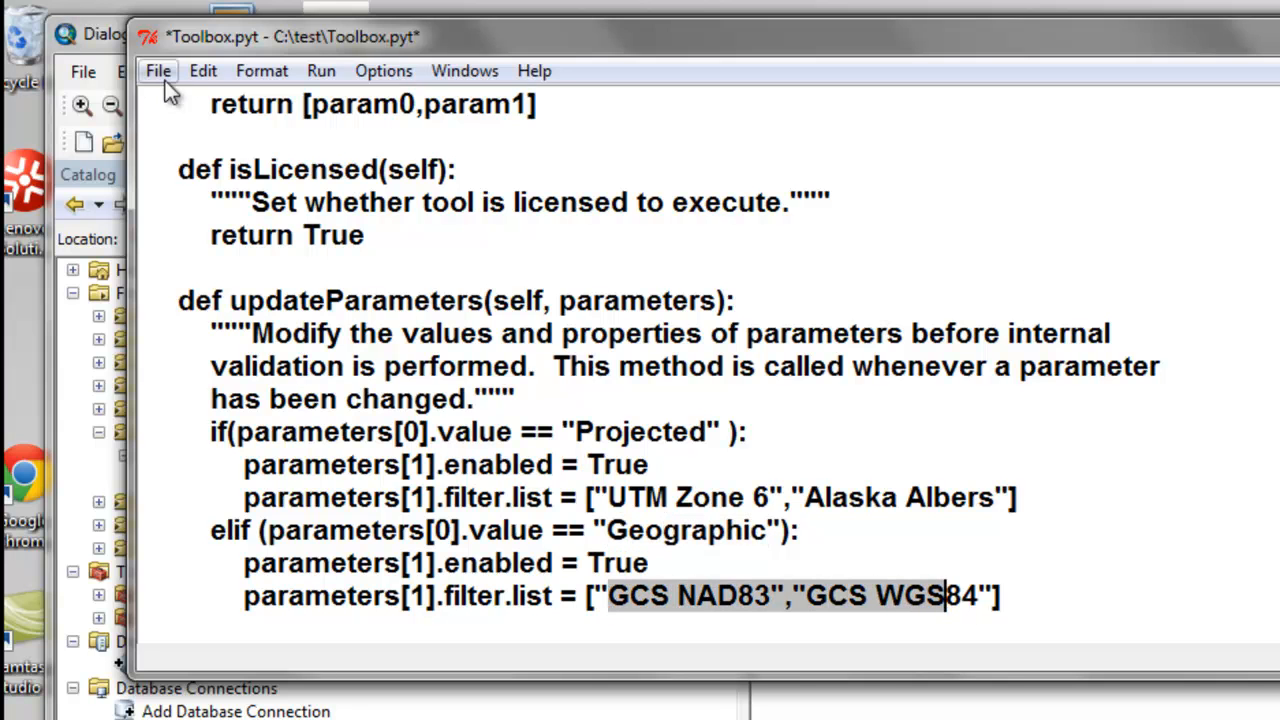
click(157, 70)
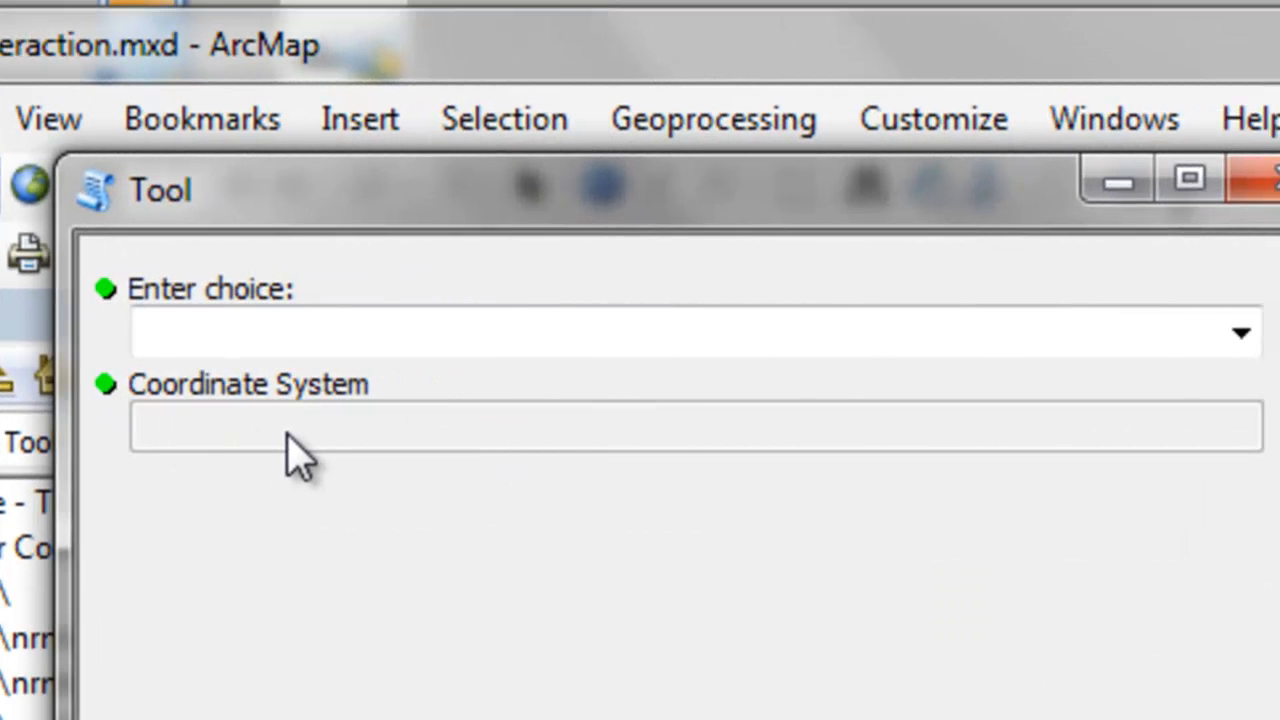
mouse_move(1270, 405)
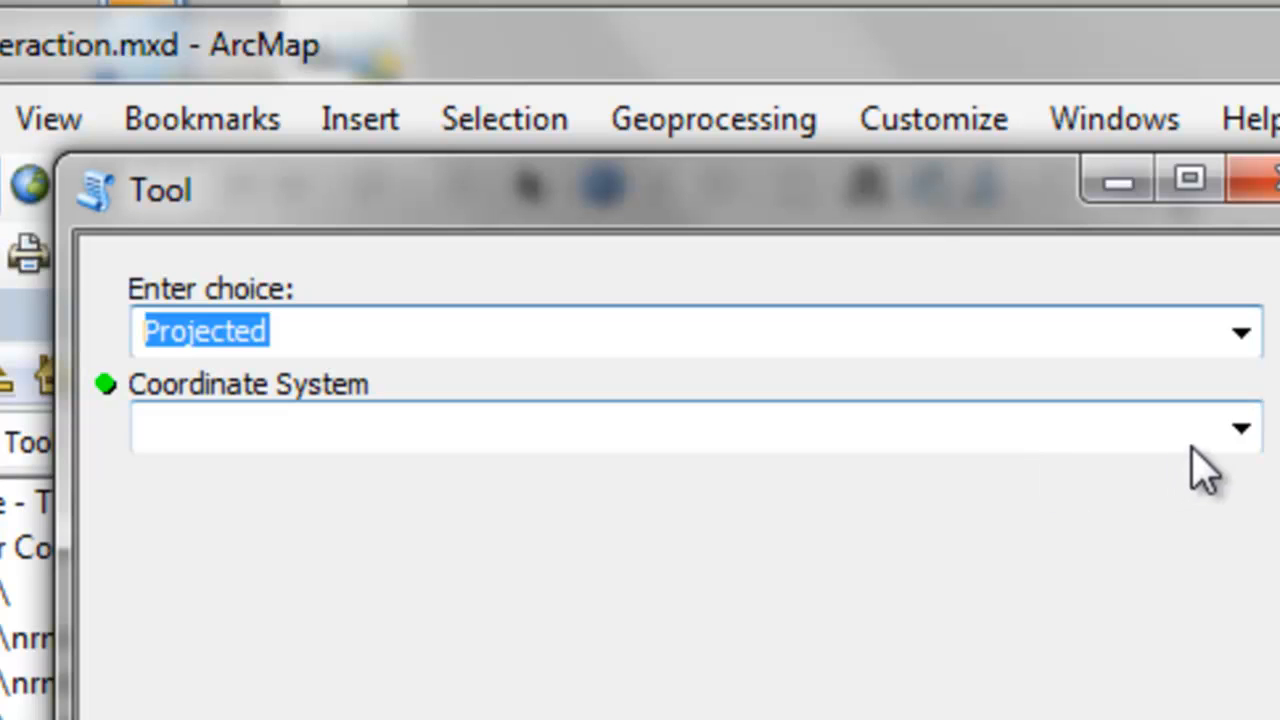
Pick Geographic in Enter choice and see Coordinate System enabled with GCS NAD83 and GCS WGS84
click(1240, 427)
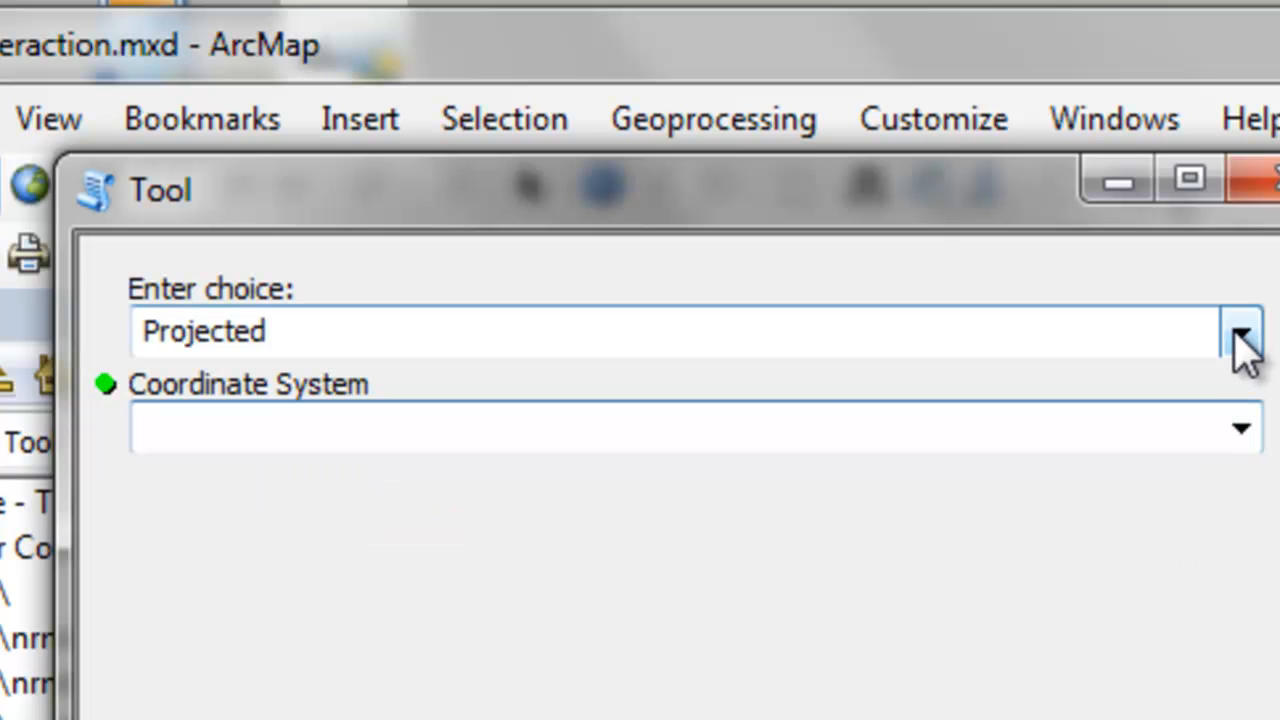
click(1242, 331)
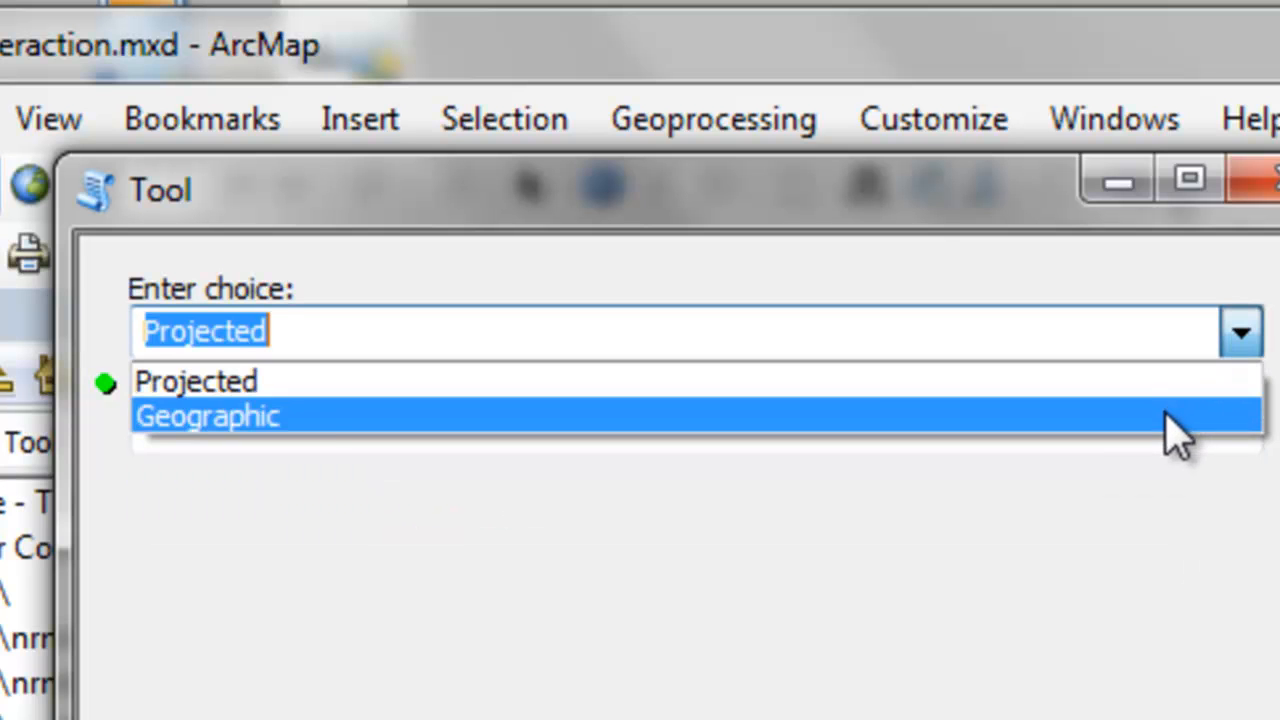
click(207, 416)
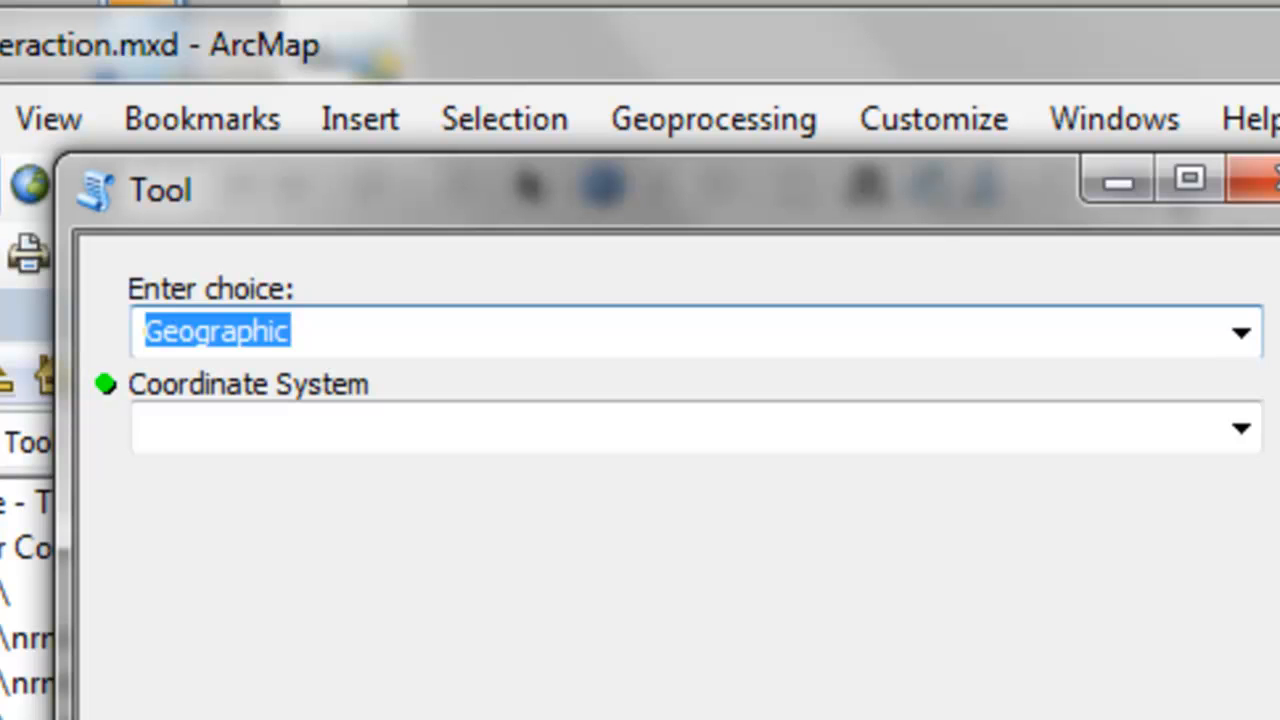
click(1240, 427)
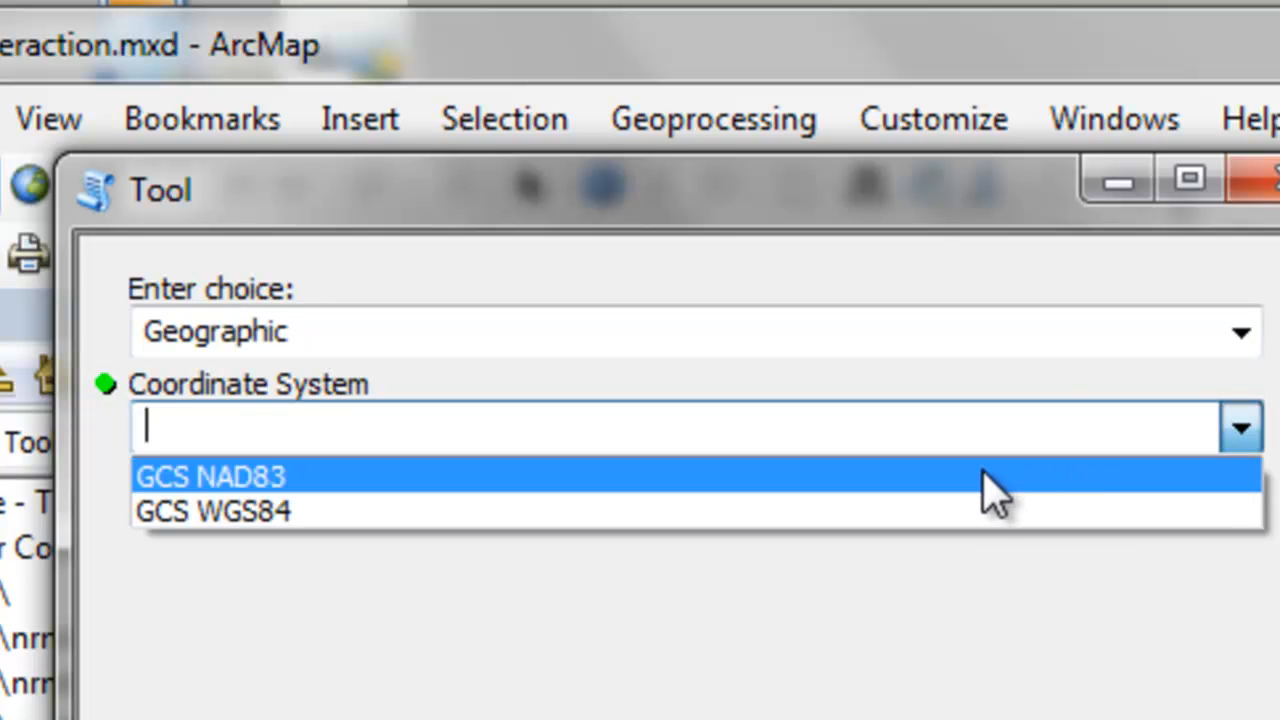
mouse_move(212, 511)
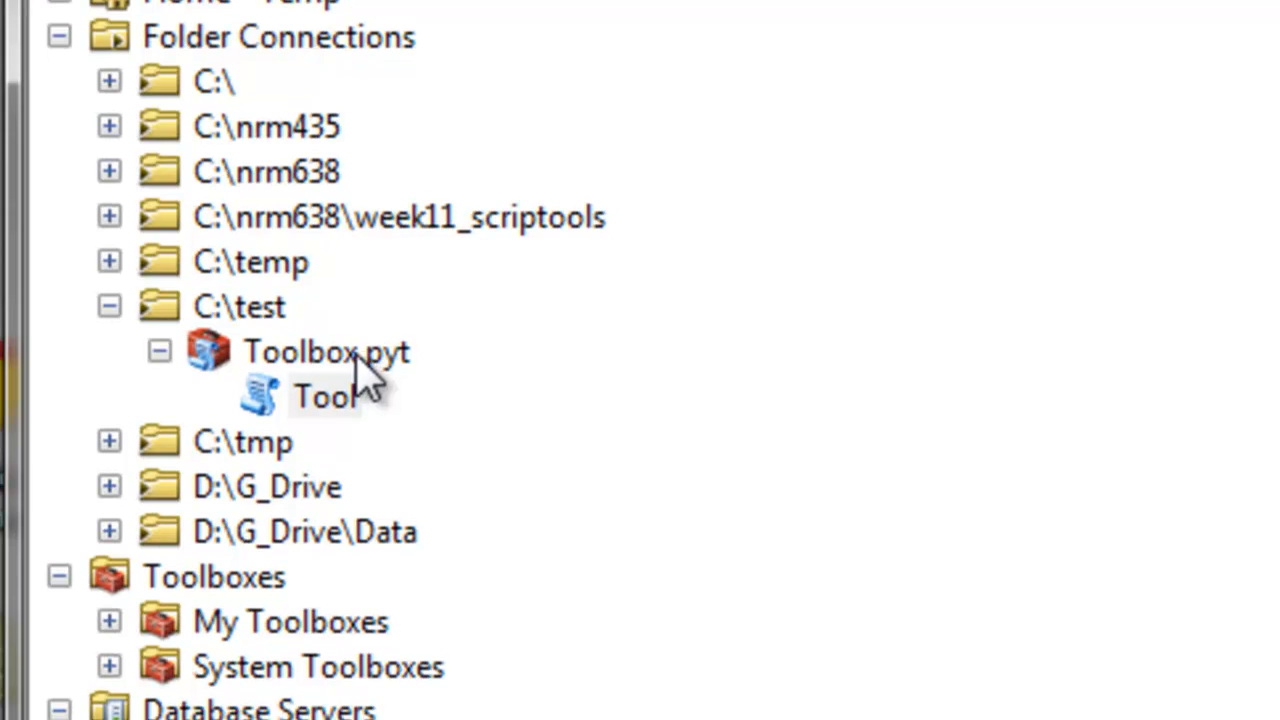
mouse_move(385, 385)
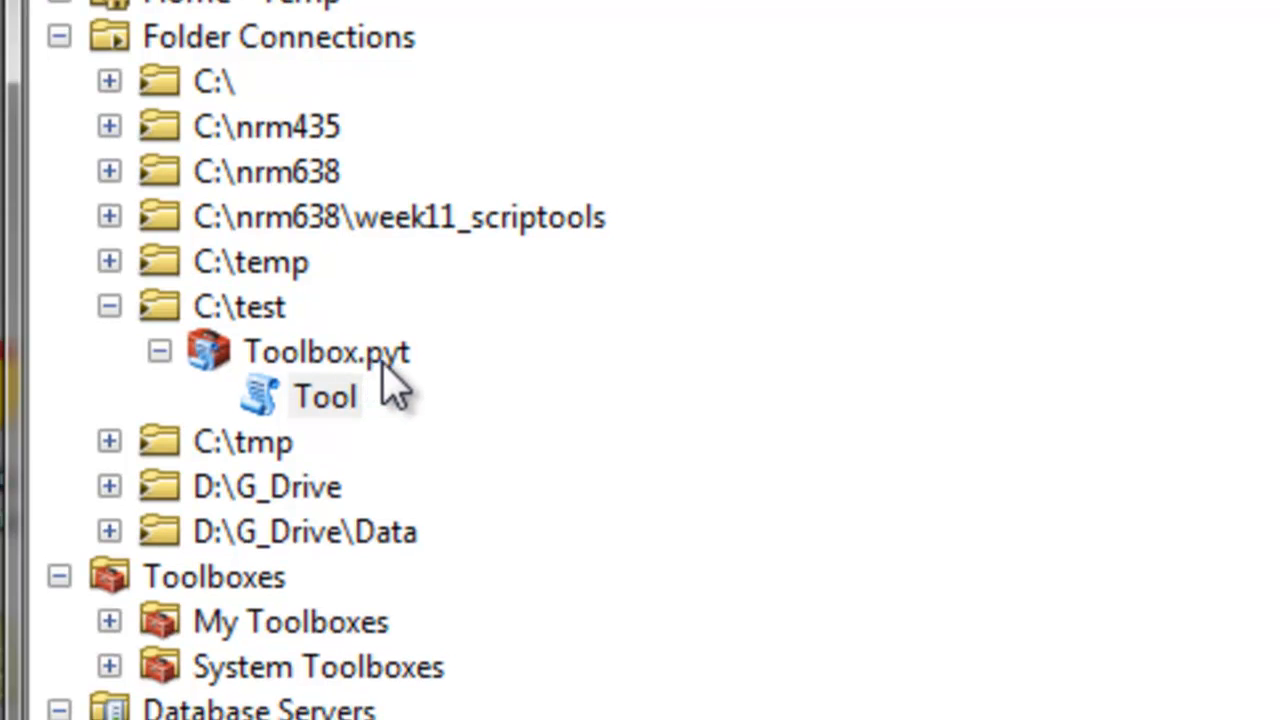